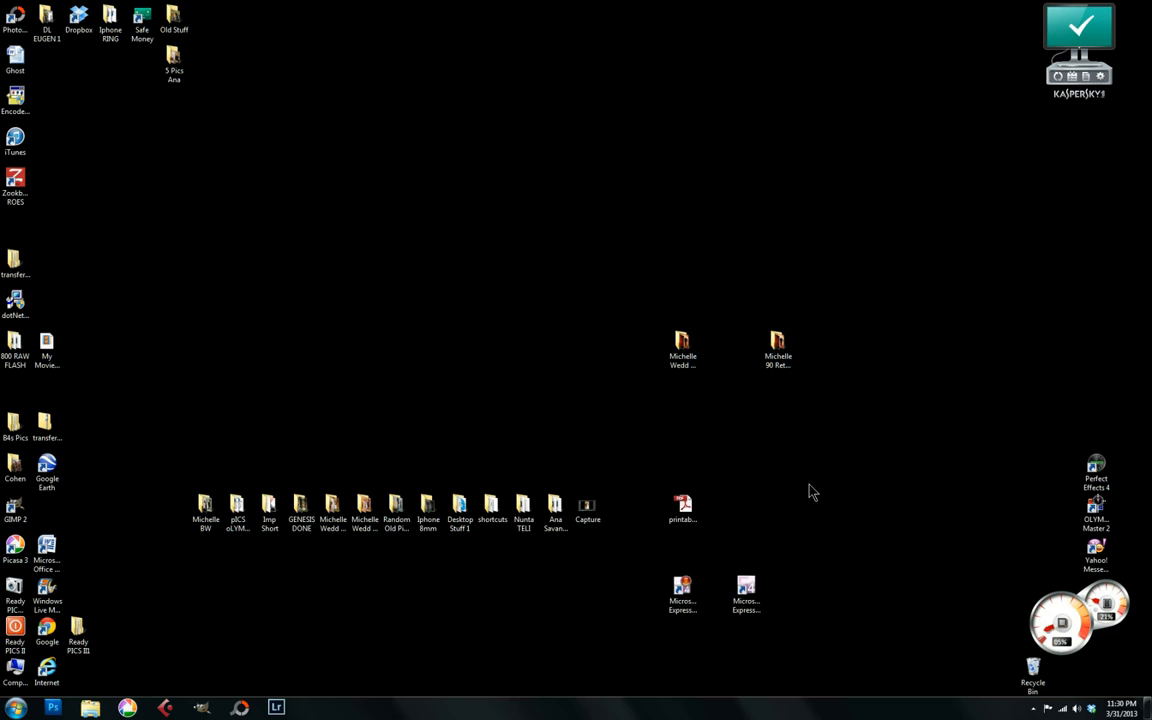
pyautogui.moveTo(781, 297)
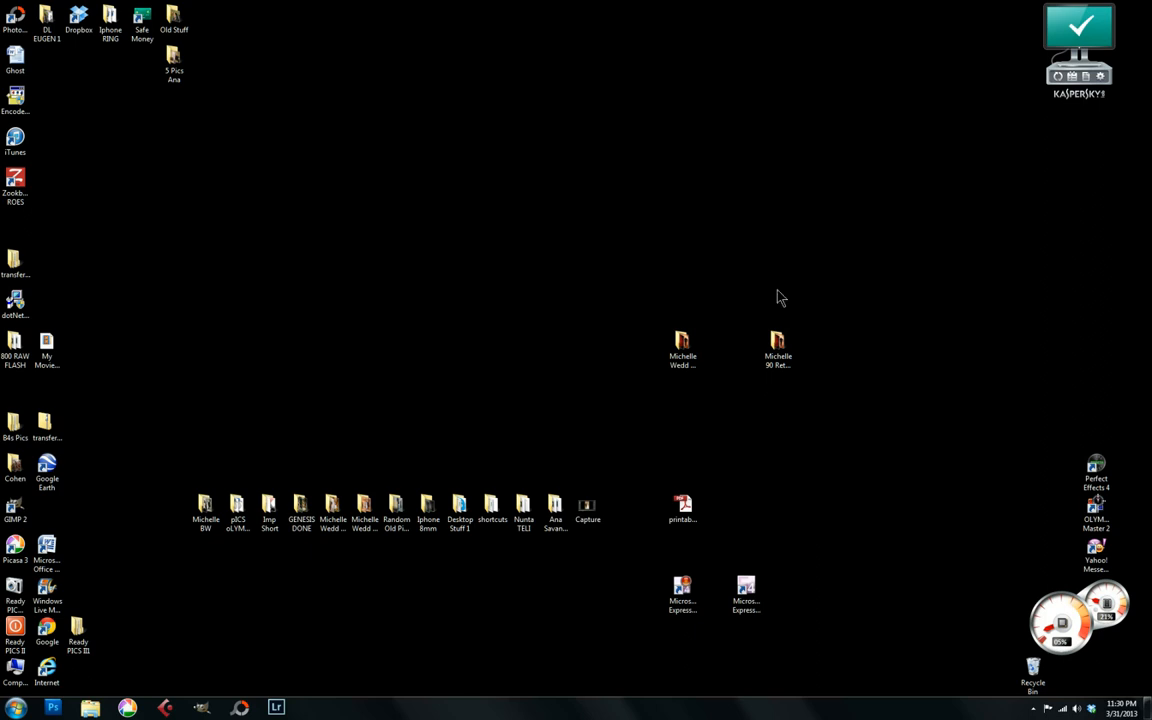
pyautogui.moveTo(310, 705)
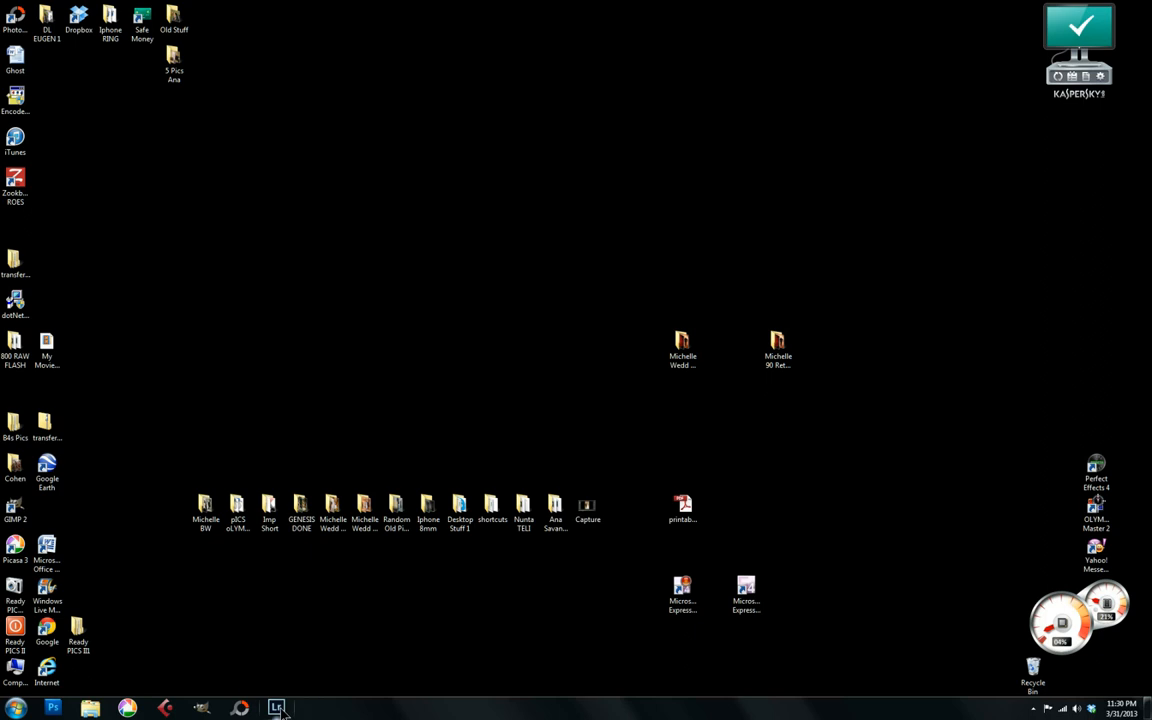
# Return to Lightroom and browse the barred window, doorway, dark room and white window photos
pyautogui.click(276, 708)
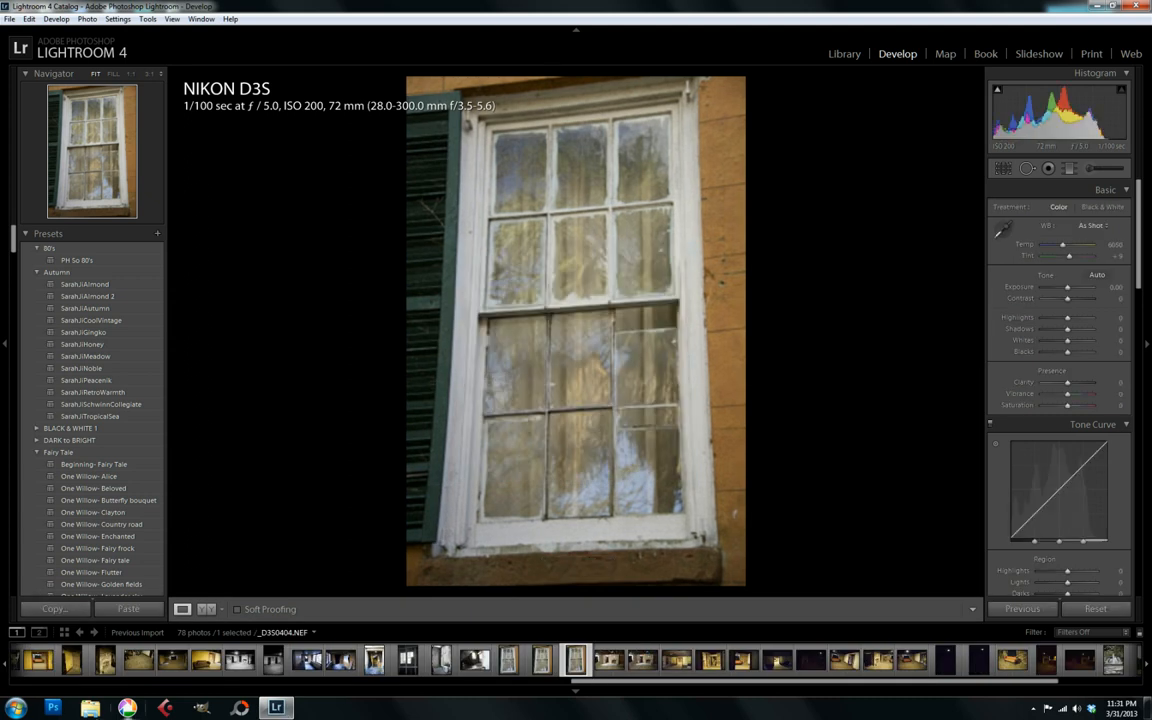
pyautogui.click(407, 658)
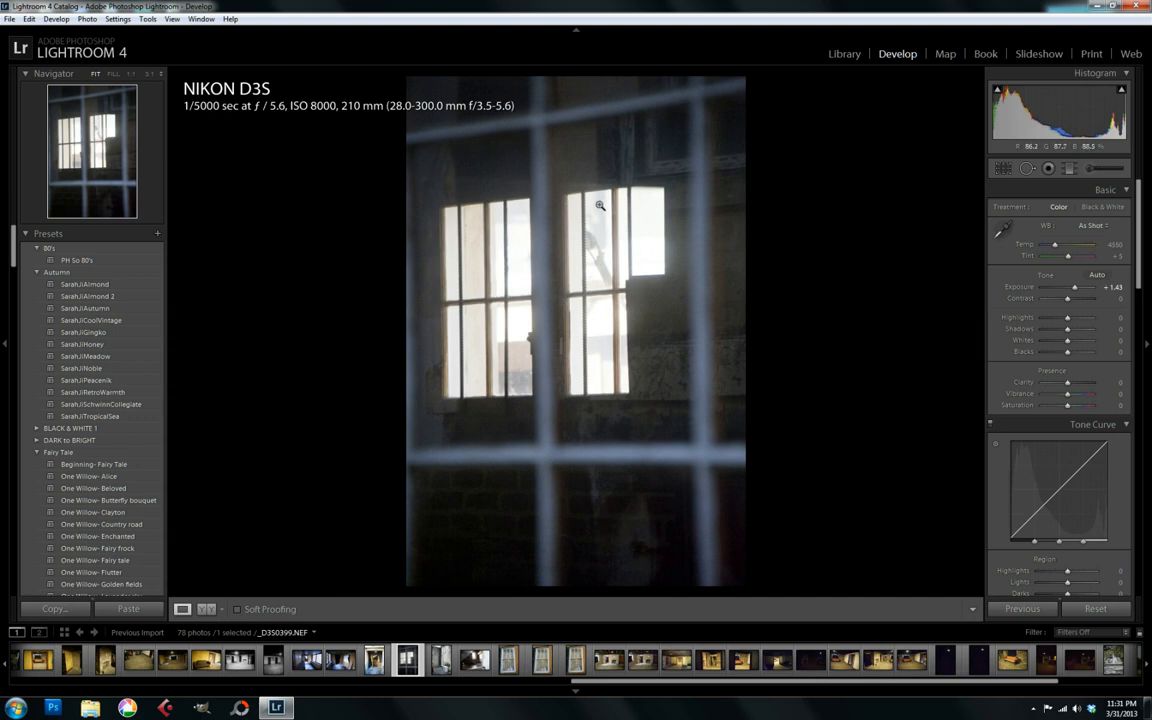
pyautogui.moveTo(330, 400)
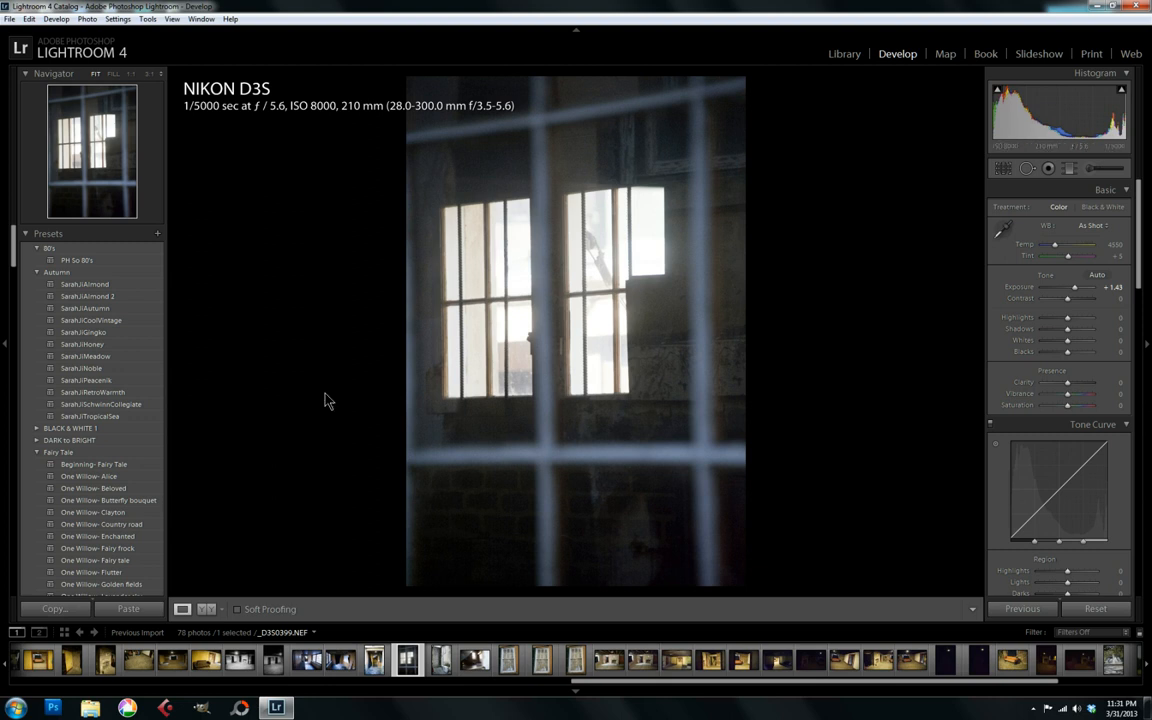
pyautogui.moveTo(340, 143)
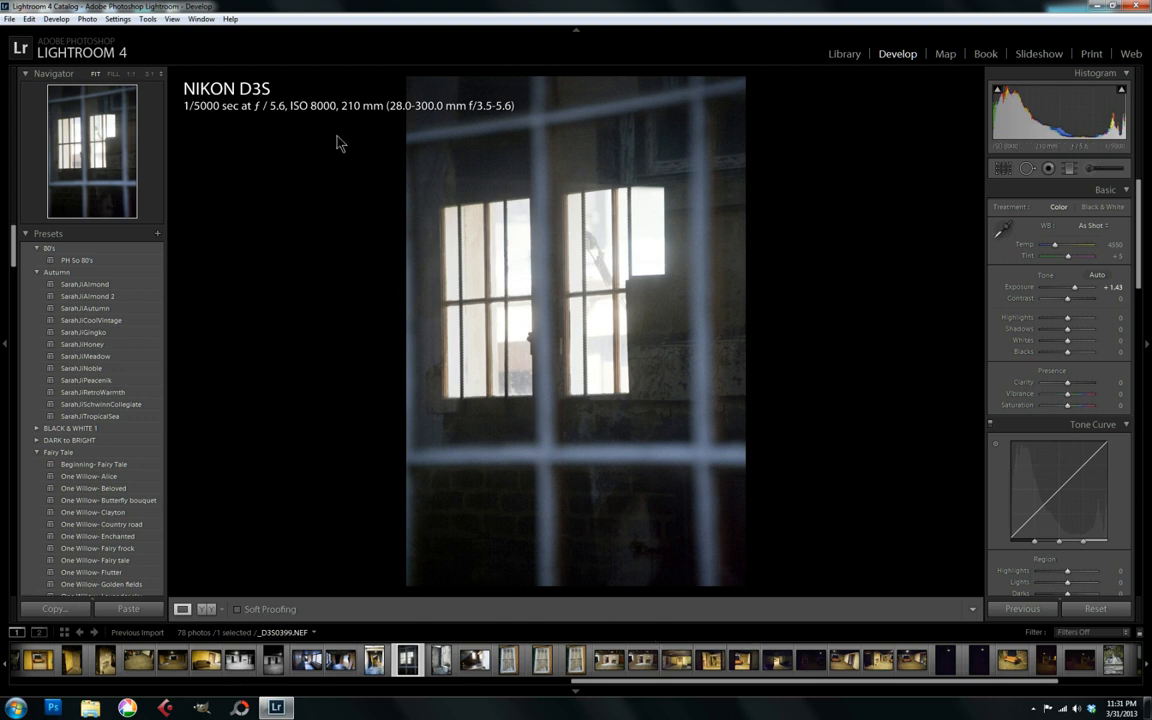
pyautogui.click(735, 660)
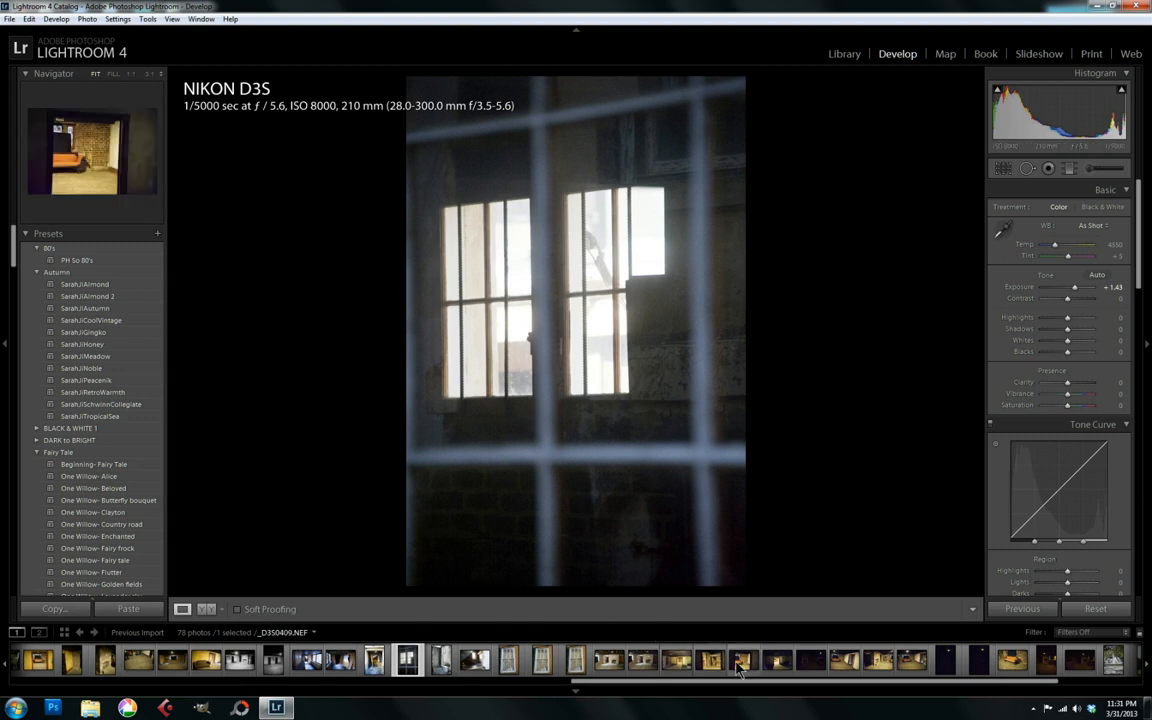
pyautogui.click(743, 659)
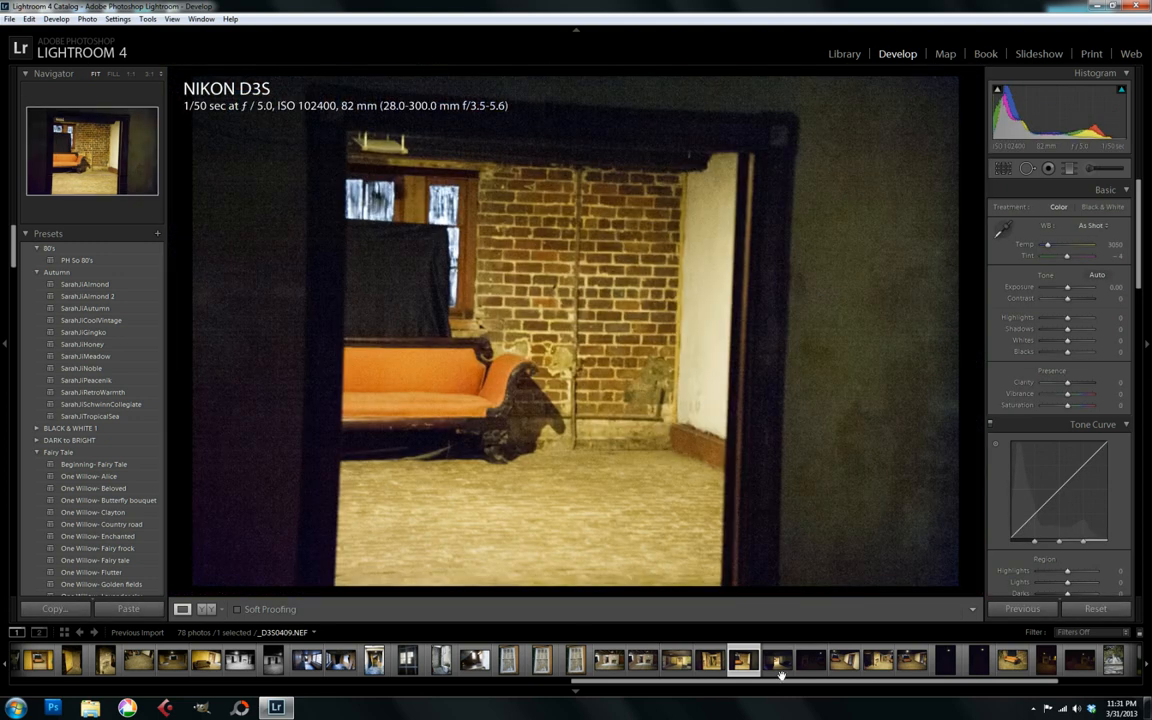
pyautogui.click(778, 659)
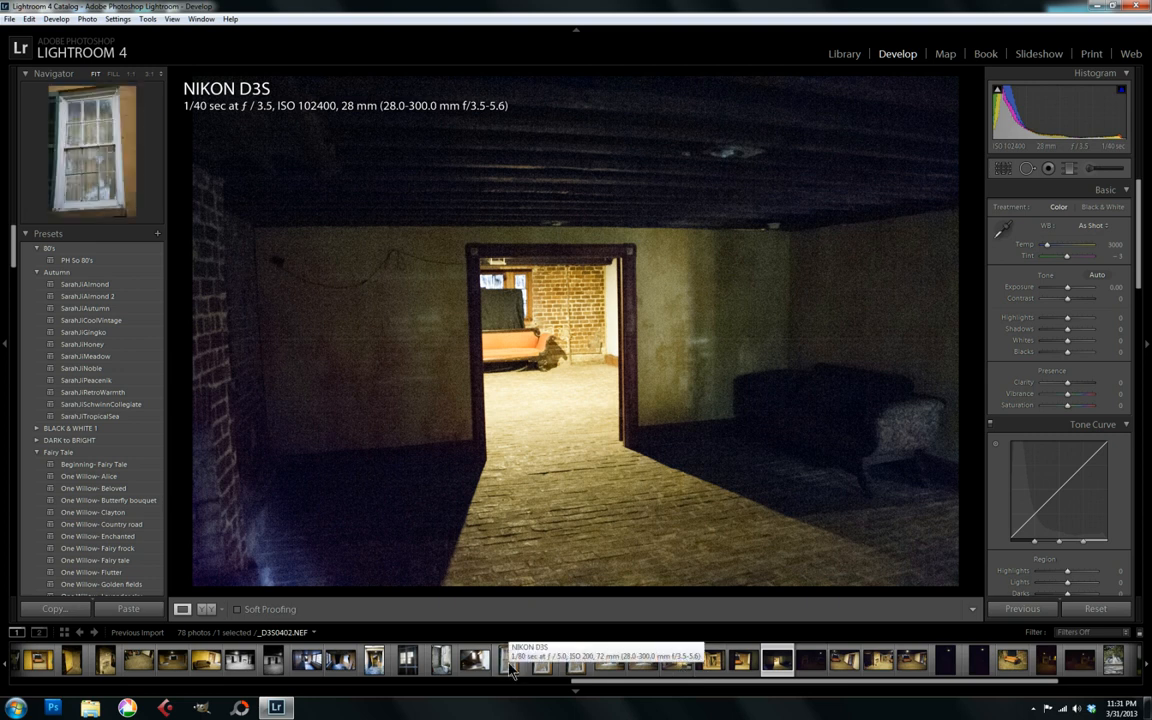
pyautogui.click(508, 659)
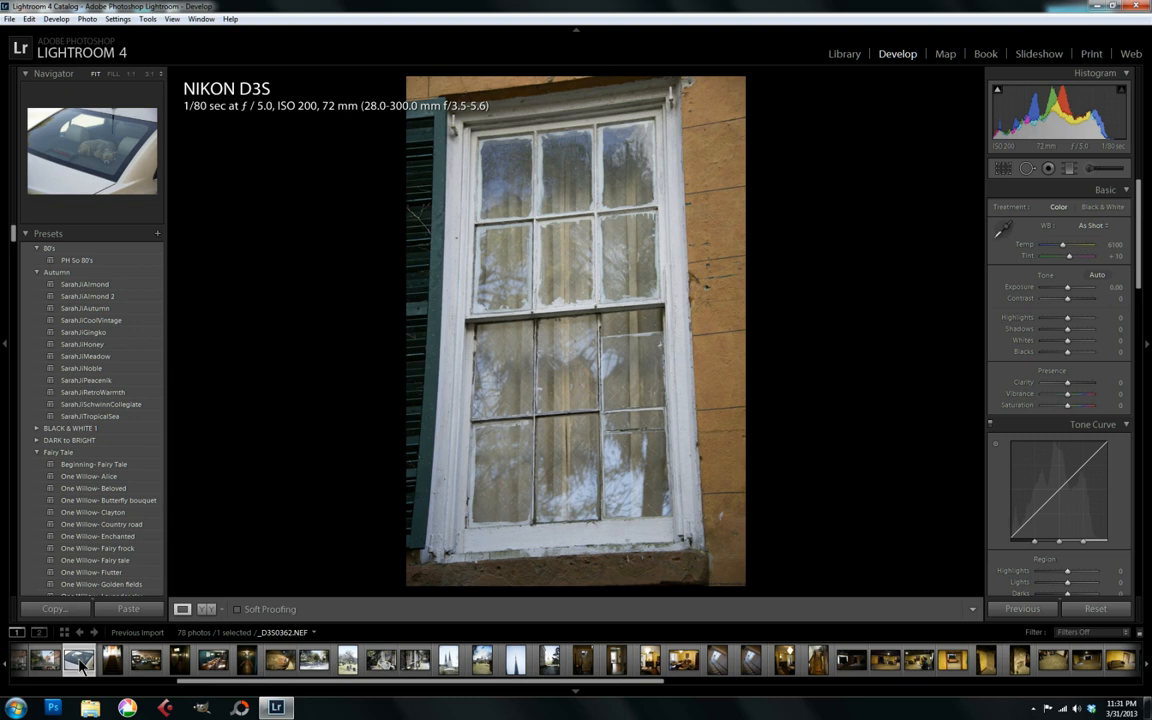
# Browse the dog, stairwell and church photos, then the 1/80 and 1/100 sec window shots
pyautogui.click(280, 659)
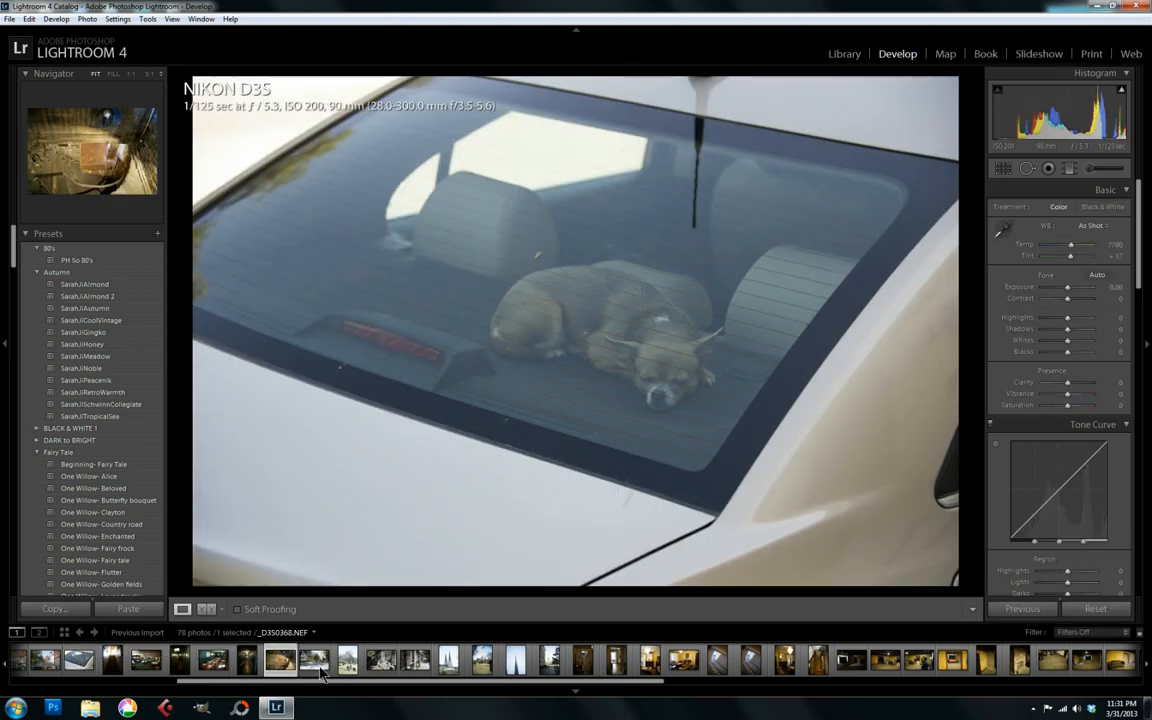
pyautogui.click(280, 658)
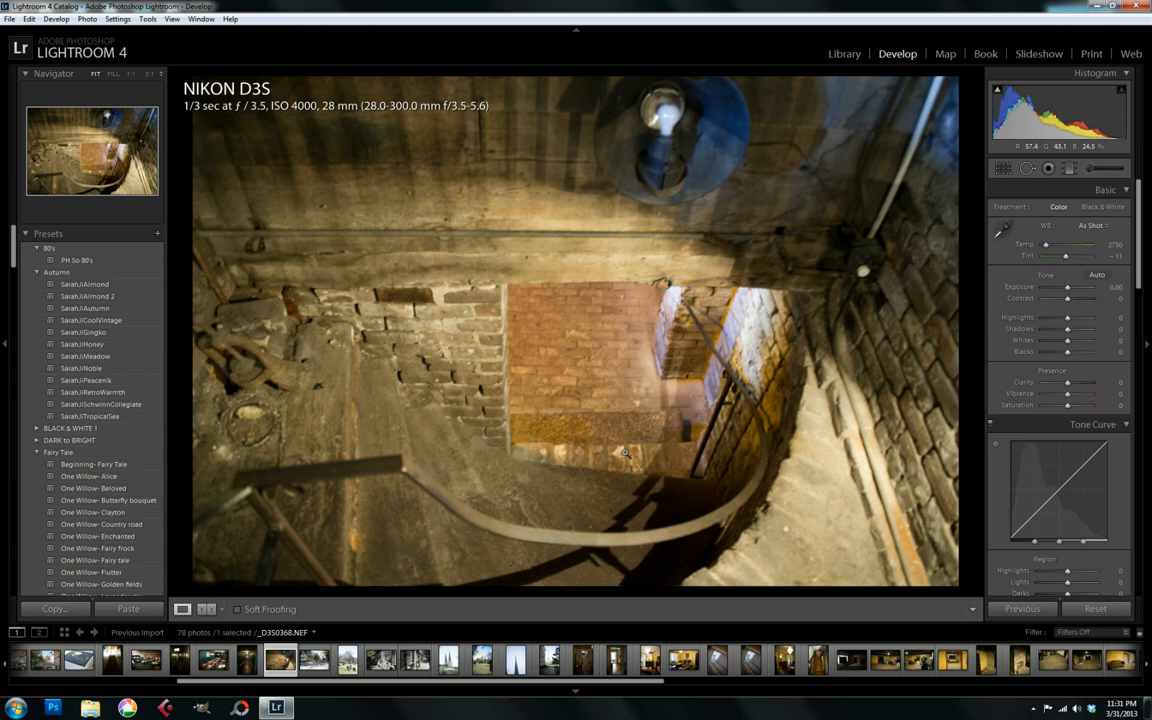
pyautogui.moveTo(535, 595)
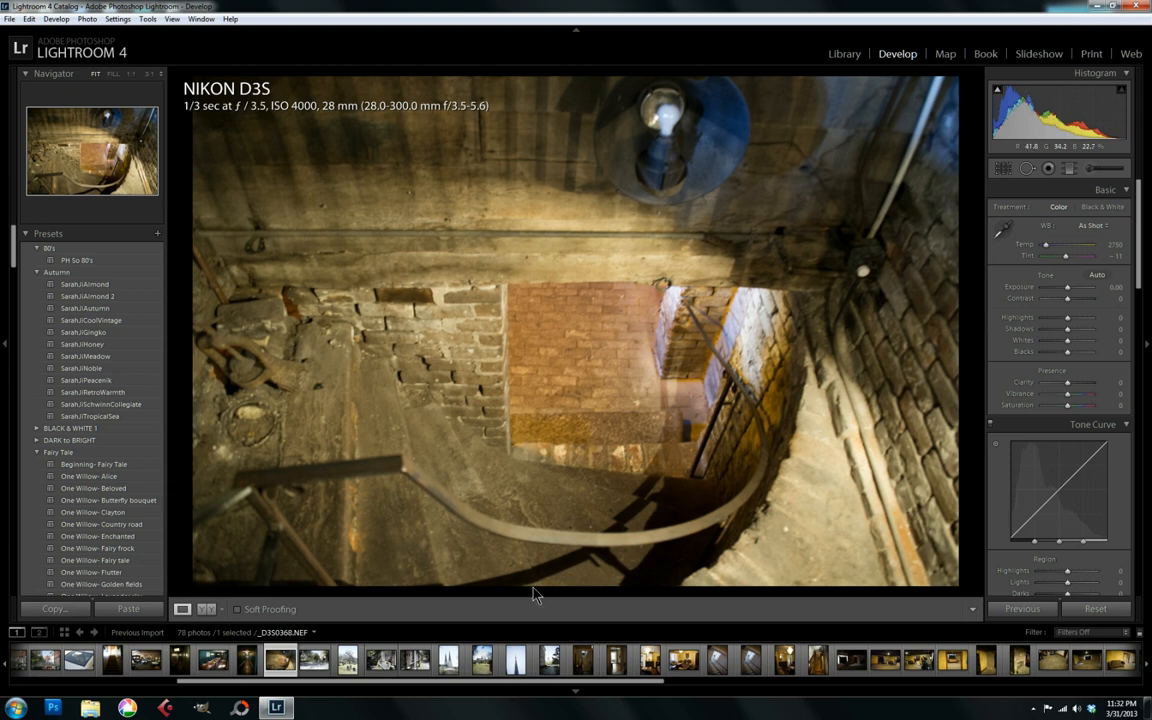
pyautogui.click(448, 658)
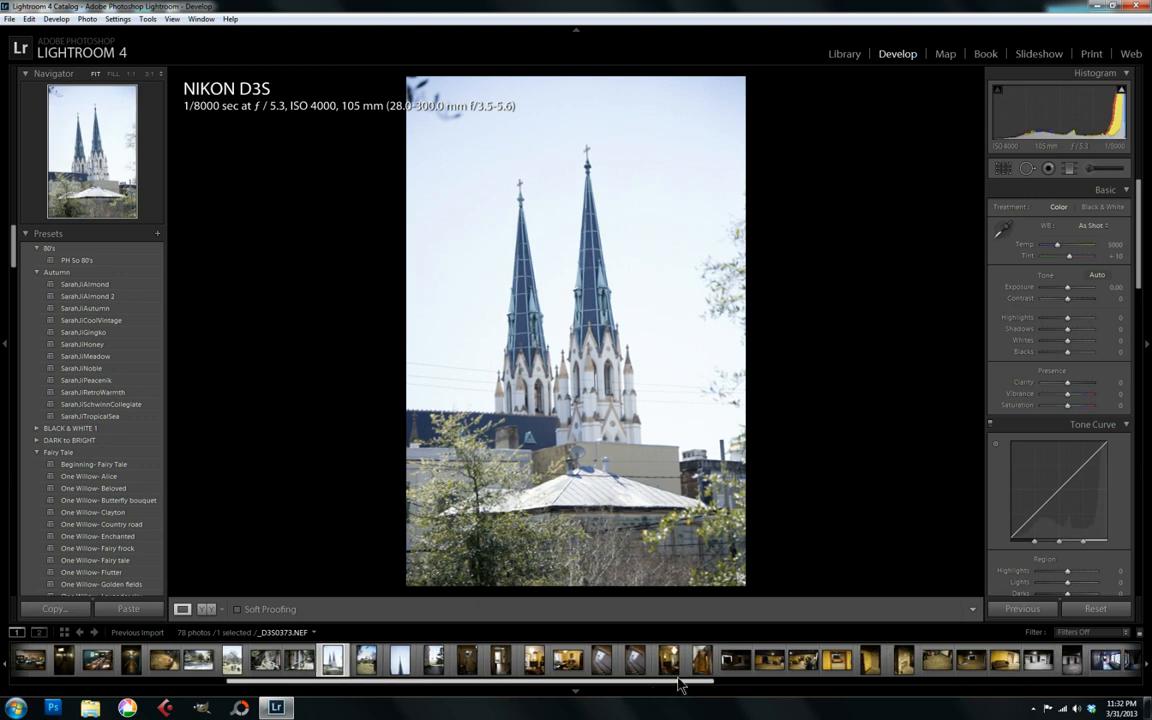
pyautogui.hscroll(3)
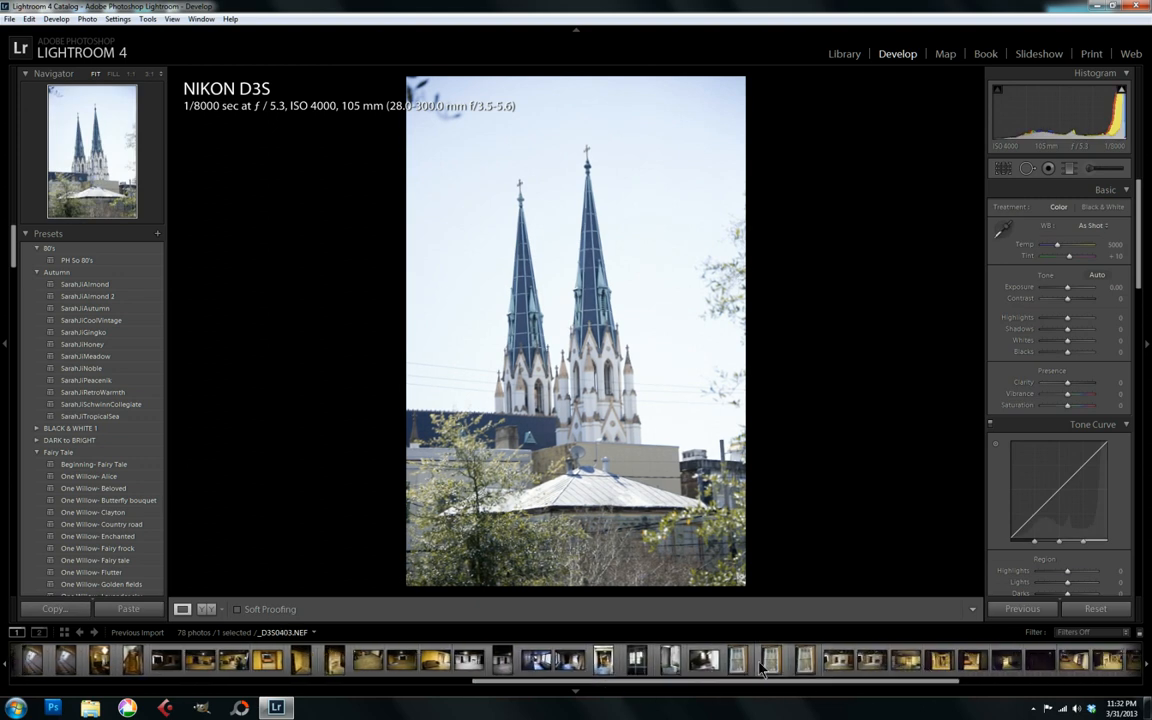
pyautogui.click(737, 659)
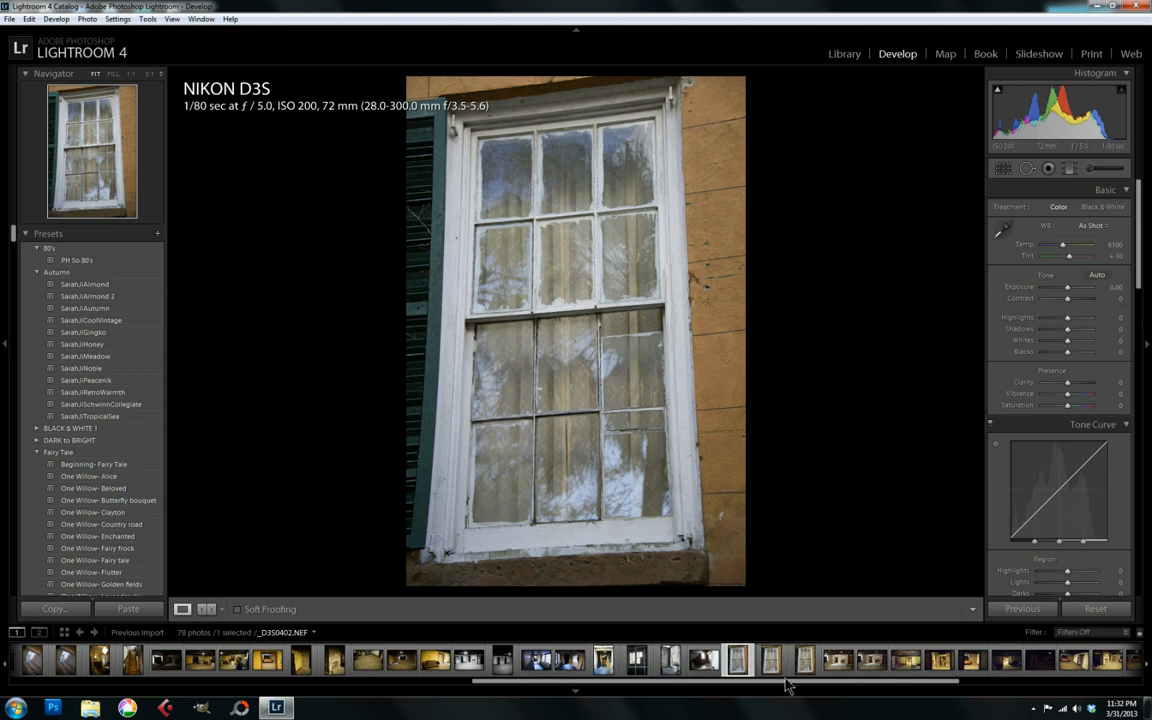
pyautogui.click(804, 659)
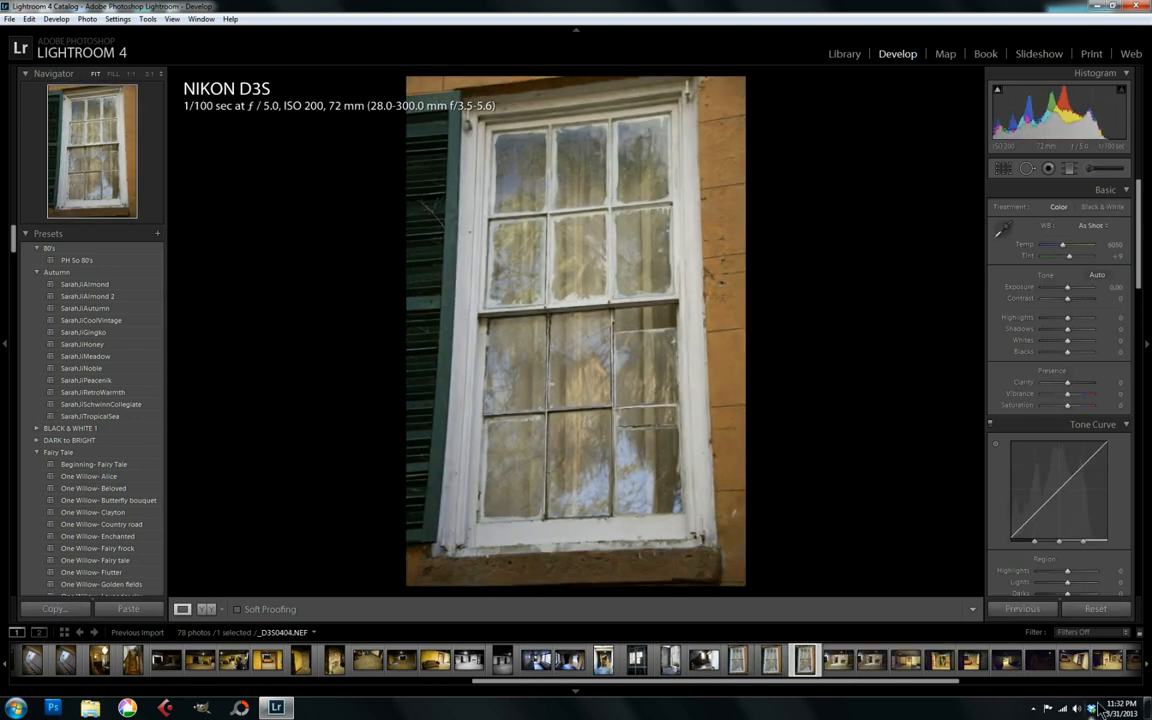
# Bring Lightroom forward and reopen the 1/80 sec _D350402 window photo
pyautogui.click(1092, 708)
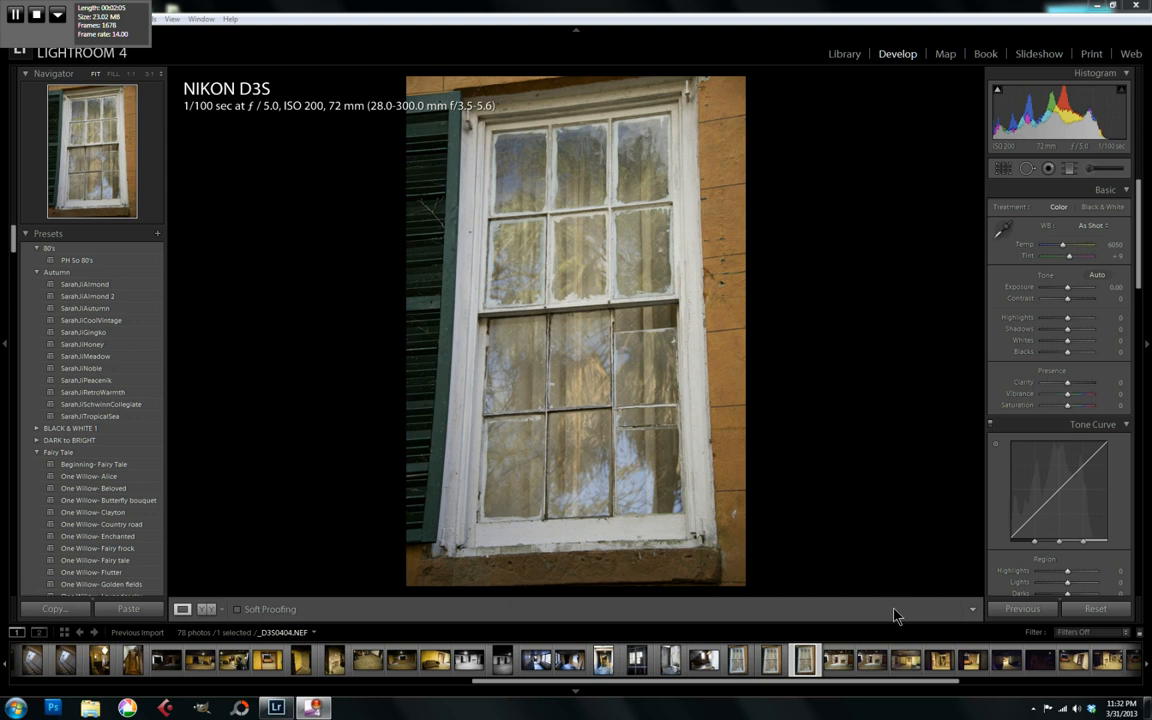
pyautogui.click(737, 660)
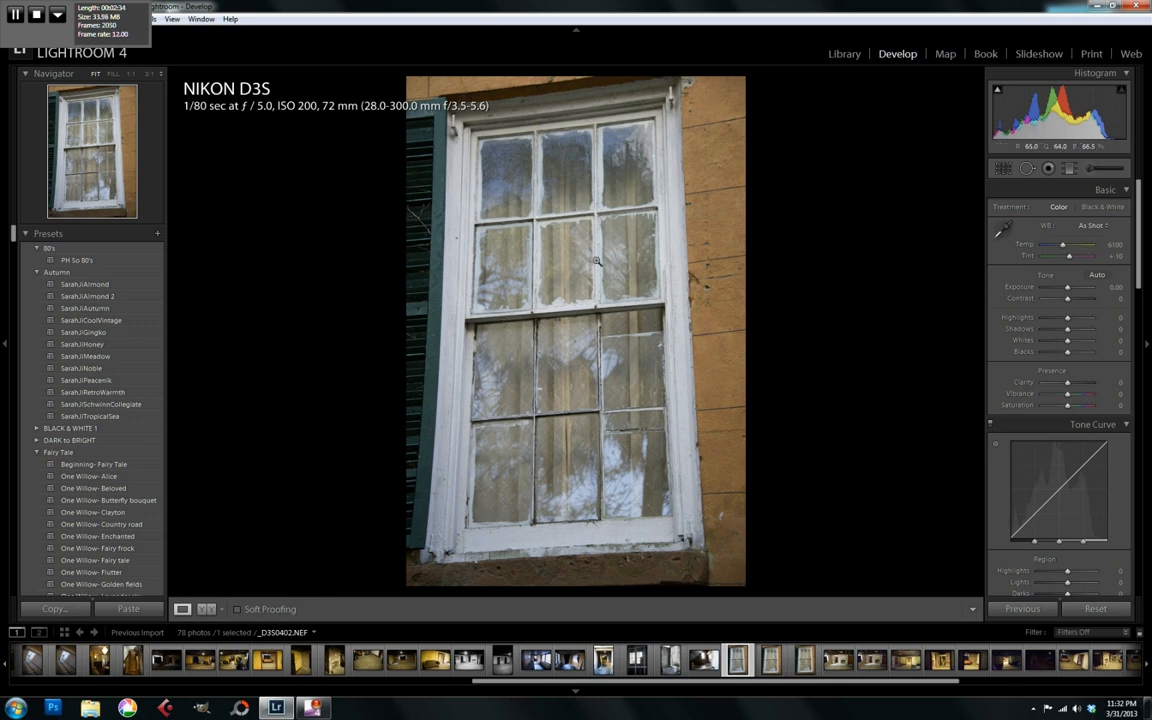
pyautogui.moveTo(461, 191)
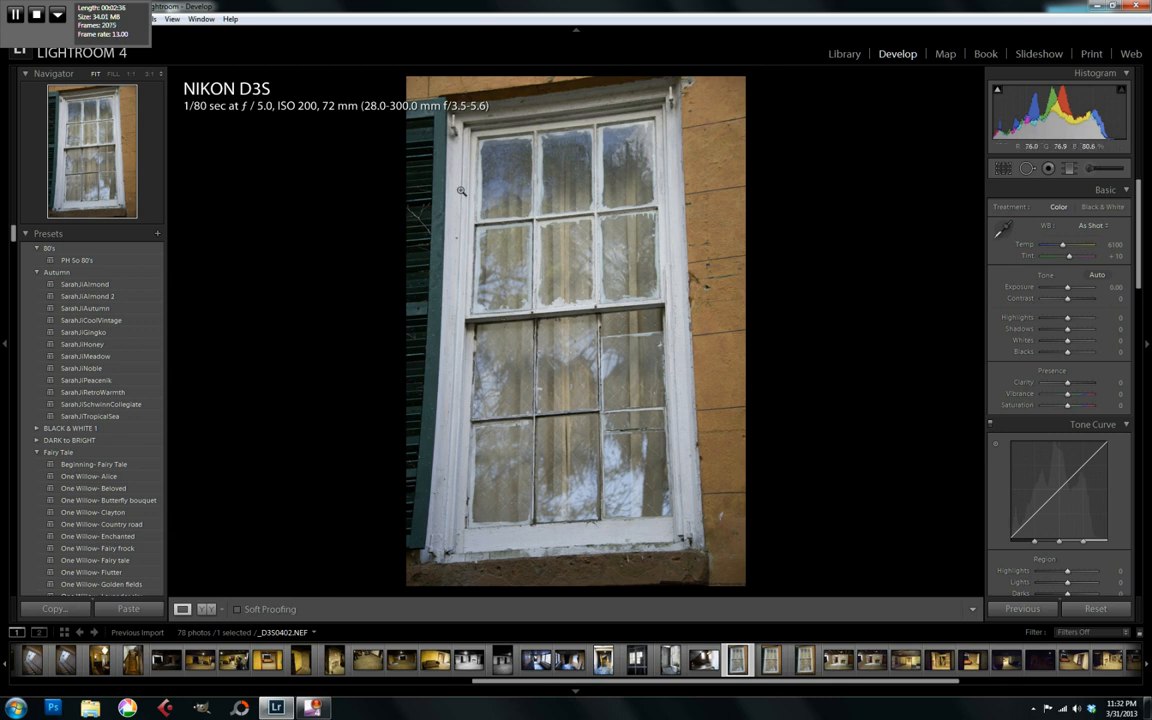
pyautogui.moveTo(493, 176)
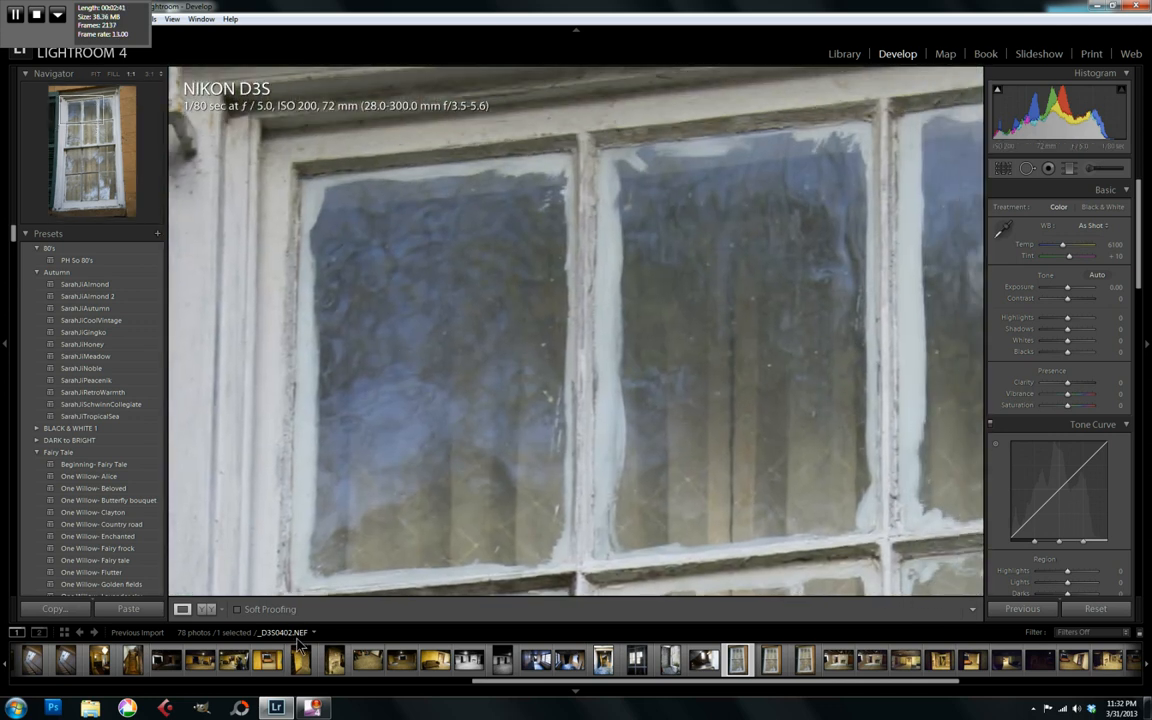
pyautogui.scroll(-3)
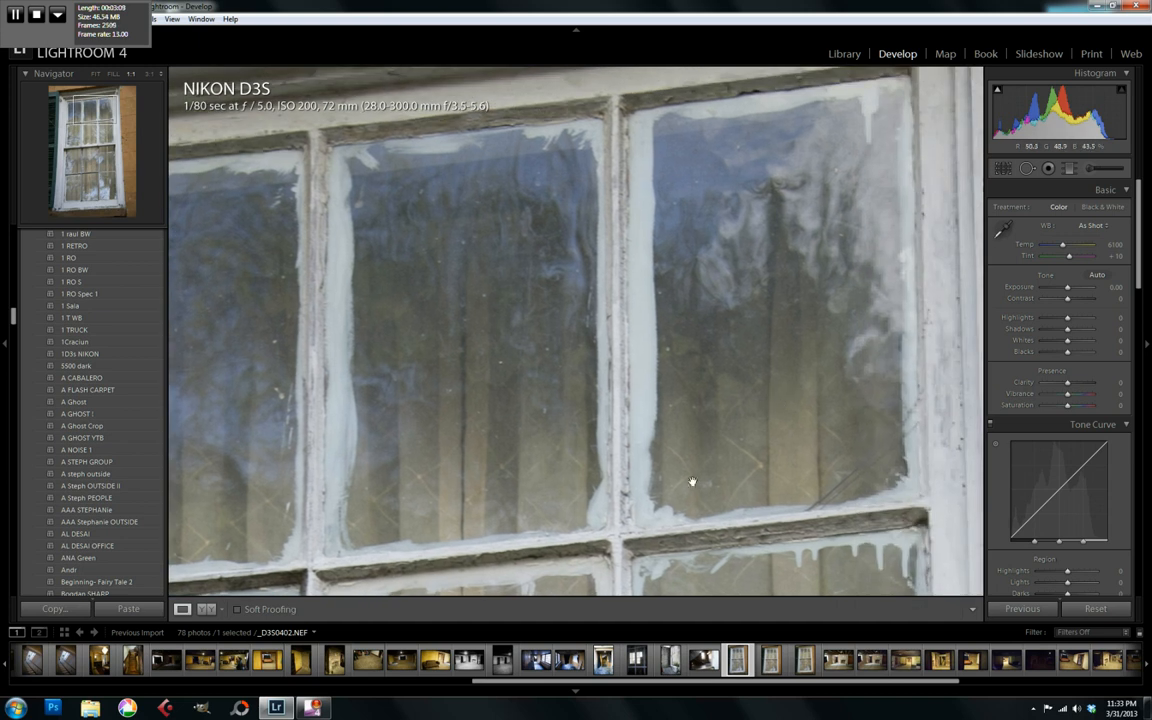
pyautogui.moveTo(717, 332)
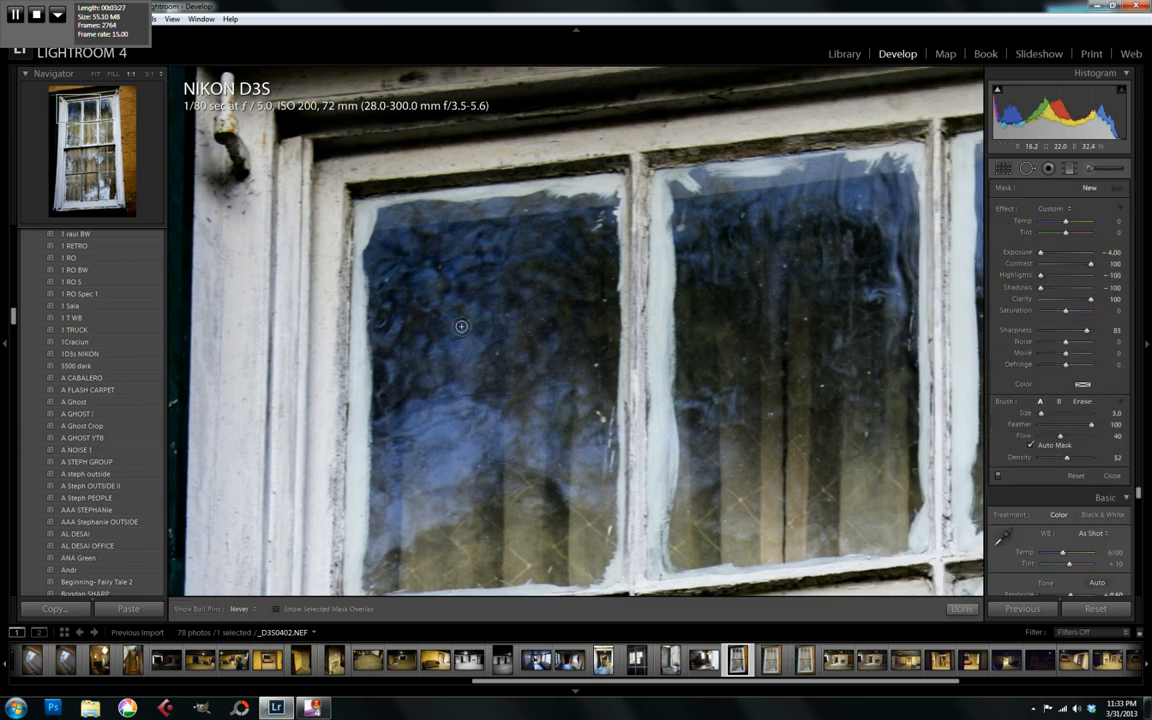
pyautogui.moveTo(377, 248)
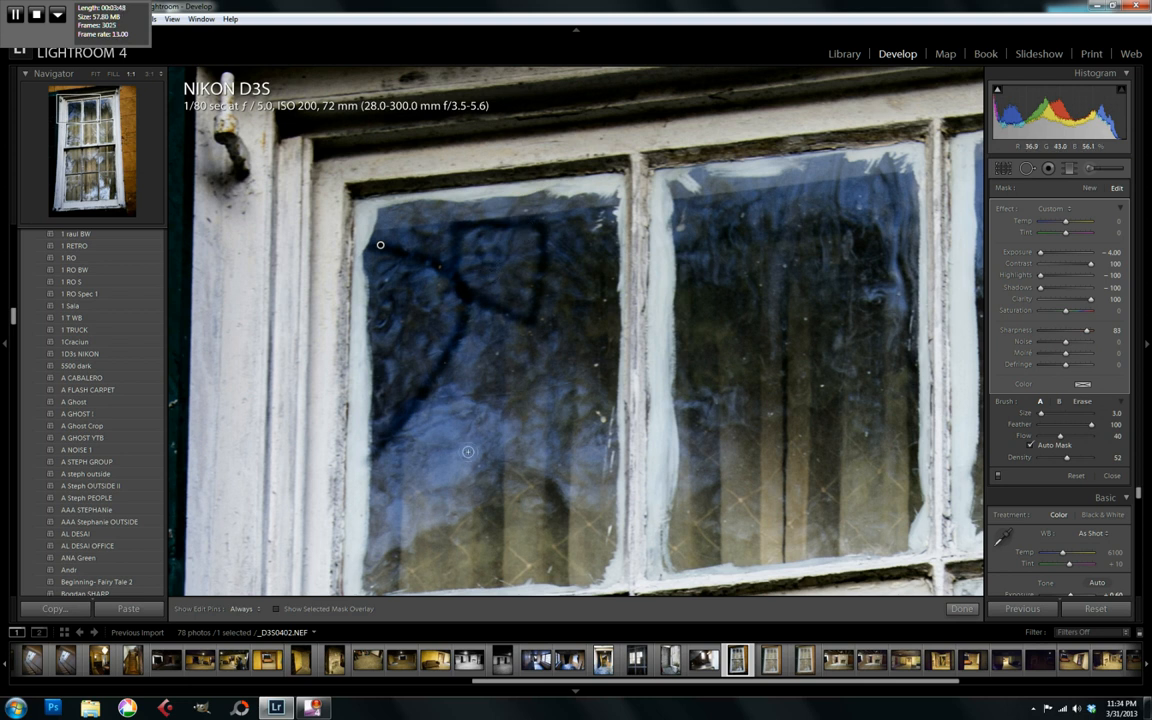
pyautogui.moveTo(421, 315)
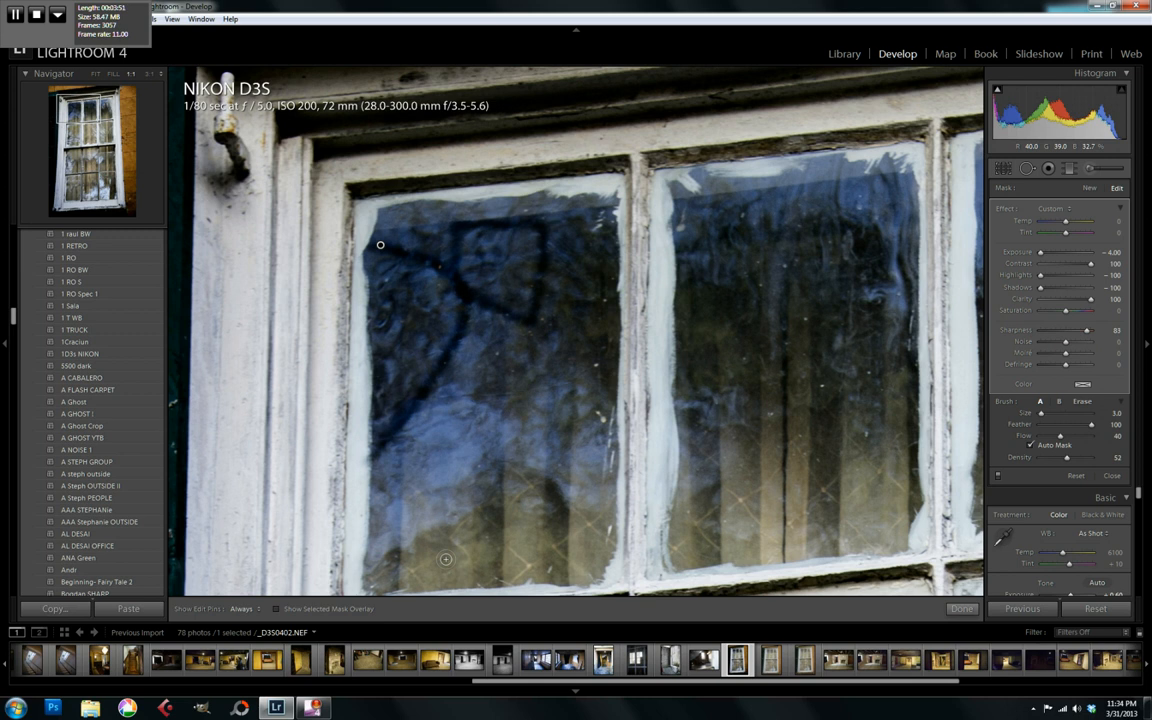
# Paint the dark, high-contrast brush adjustment onto the upper-left pane
pyautogui.click(495, 241)
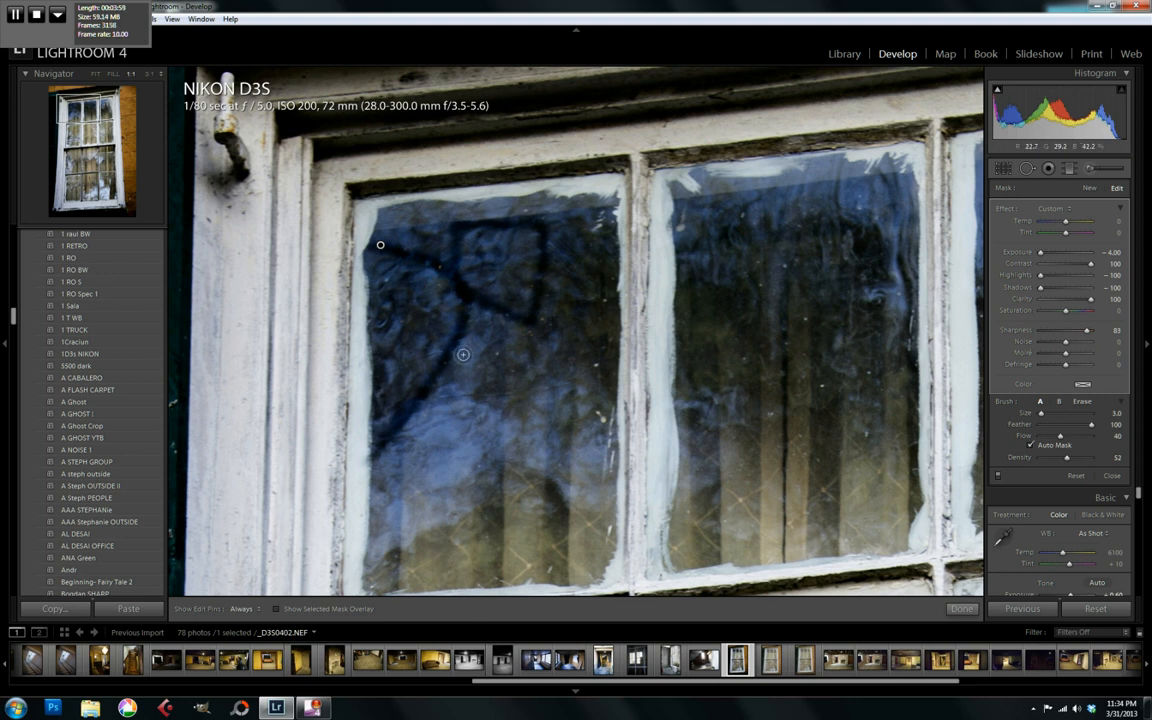
pyautogui.moveTo(781, 171)
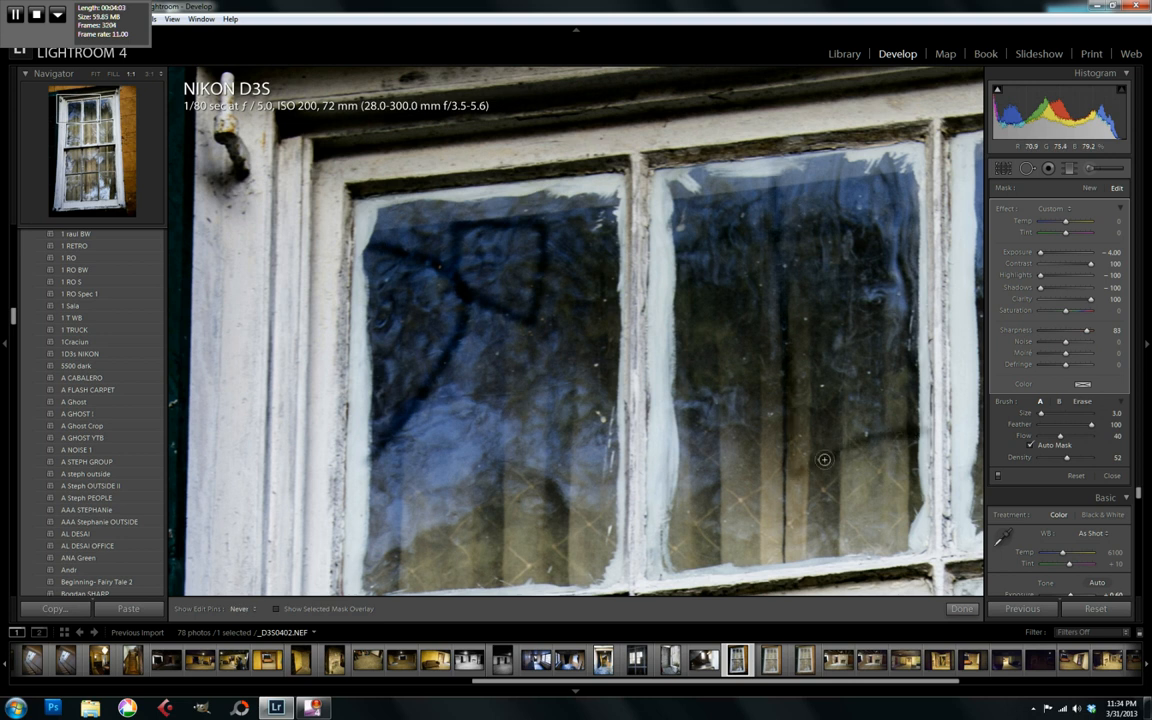
pyautogui.moveTo(785, 472)
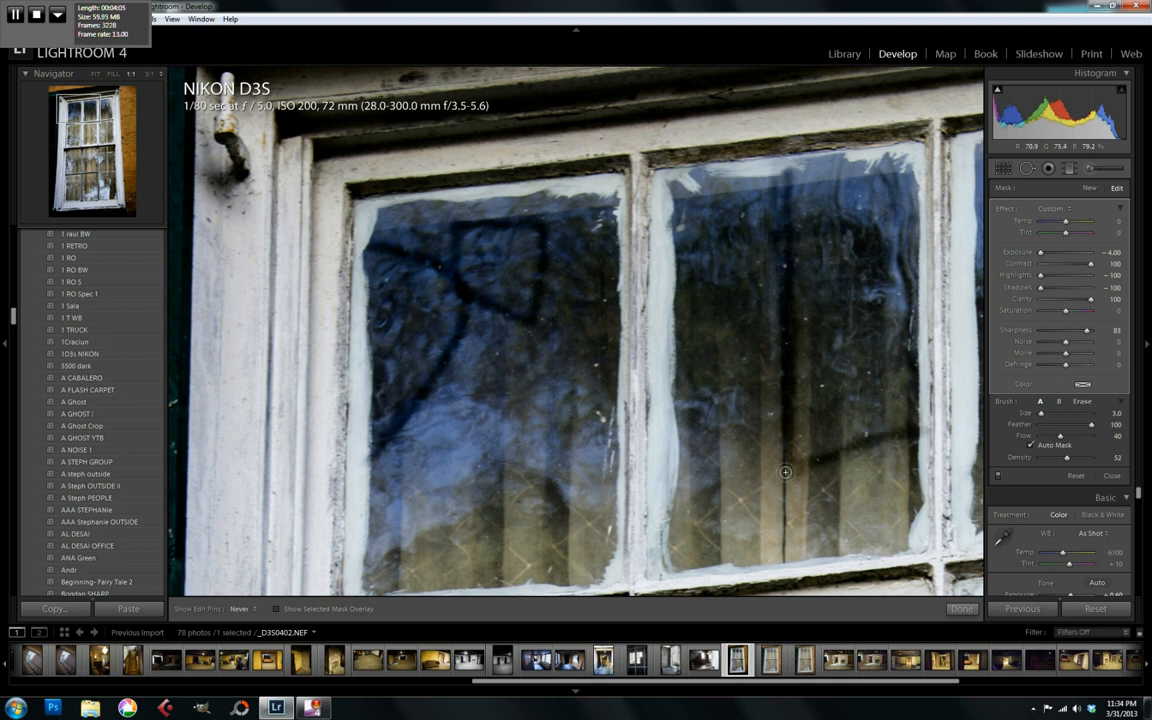
pyautogui.moveTo(785, 217)
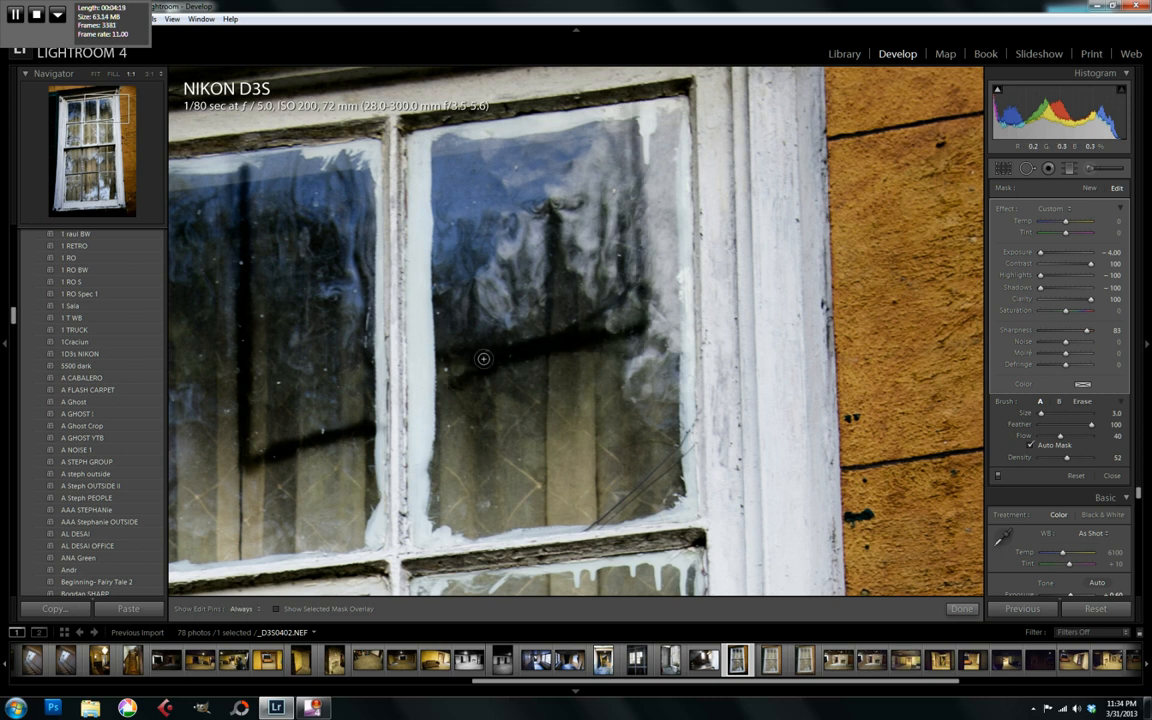
pyautogui.moveTo(560, 350)
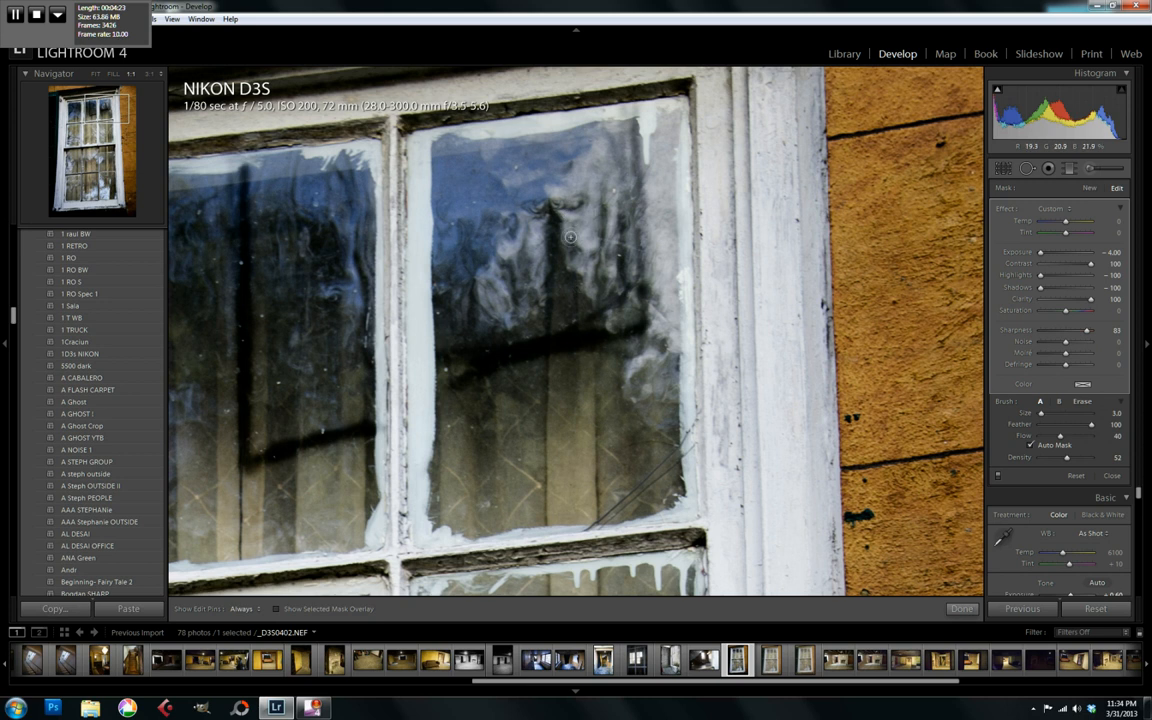
pyautogui.moveTo(504, 238)
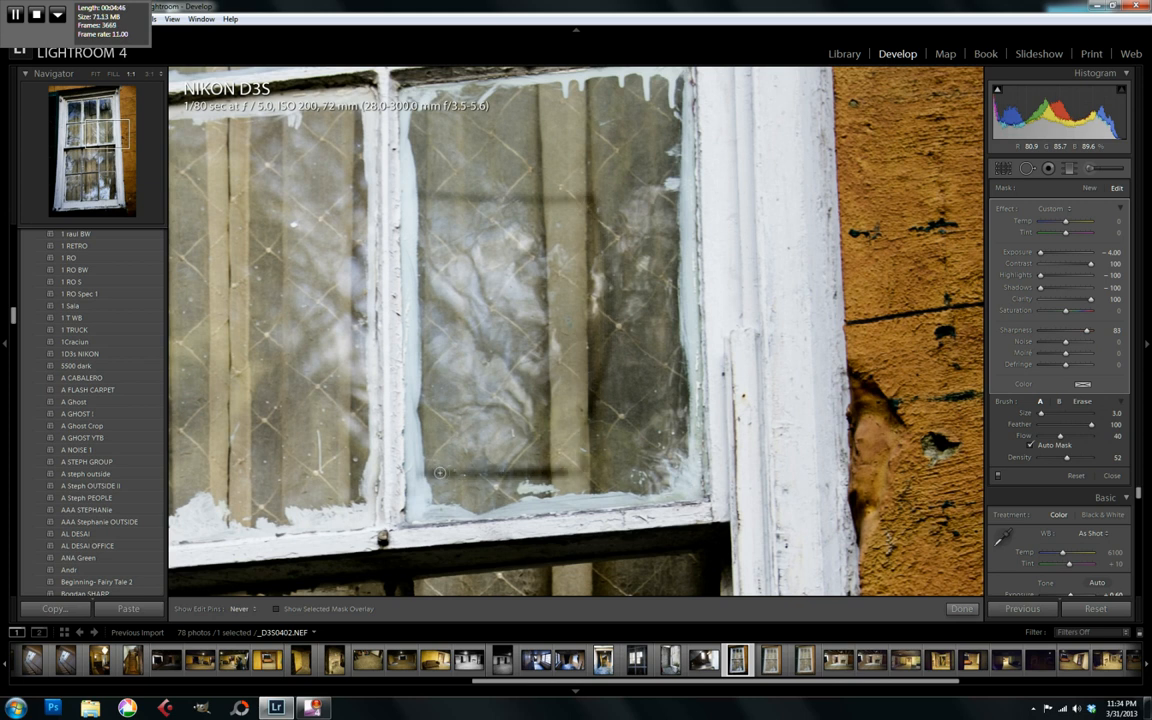
pyautogui.moveTo(588, 210)
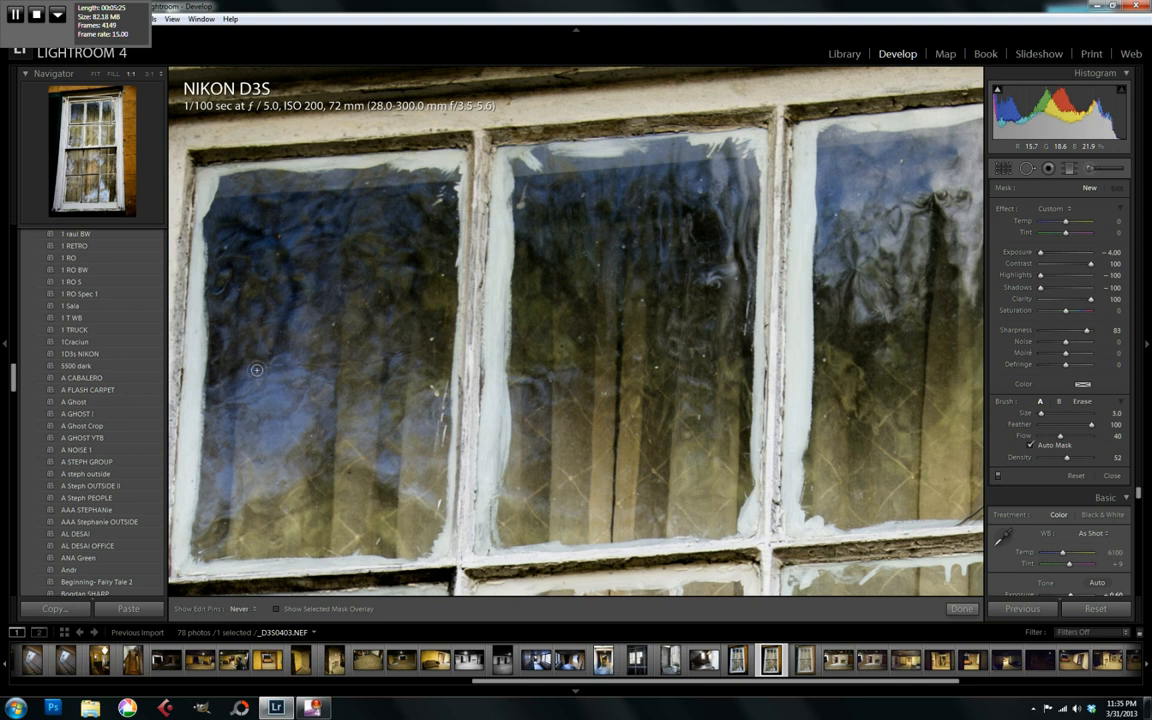
pyautogui.moveTo(269, 315)
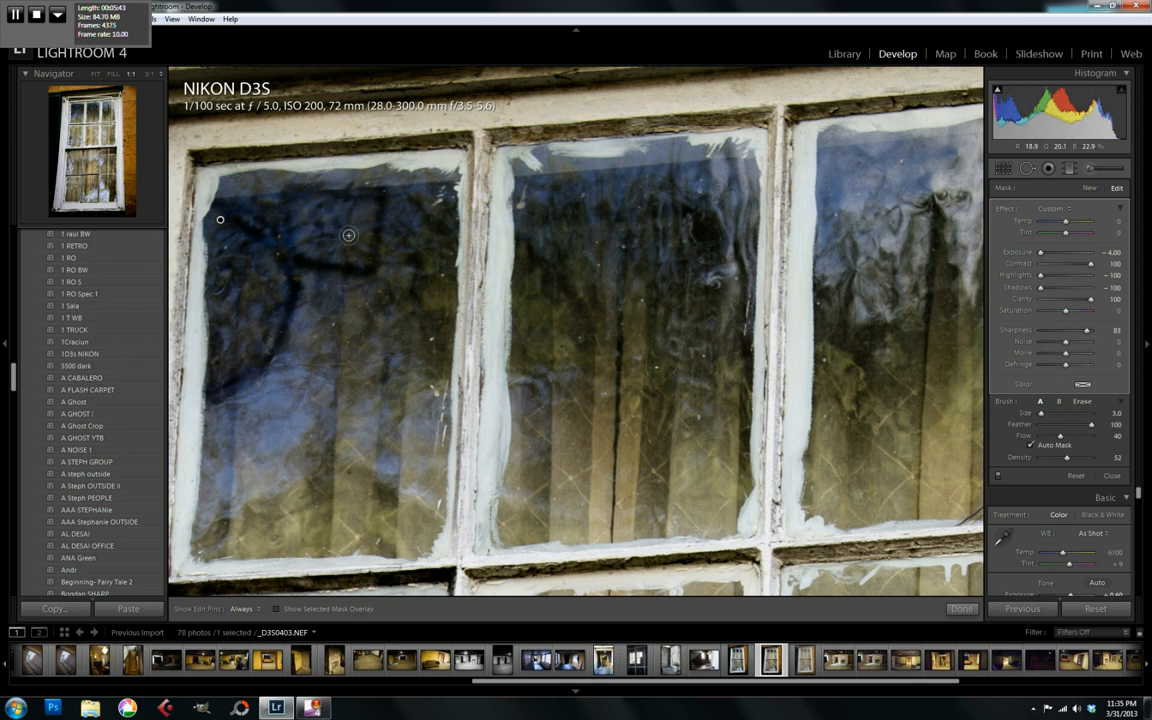
pyautogui.moveTo(674, 304)
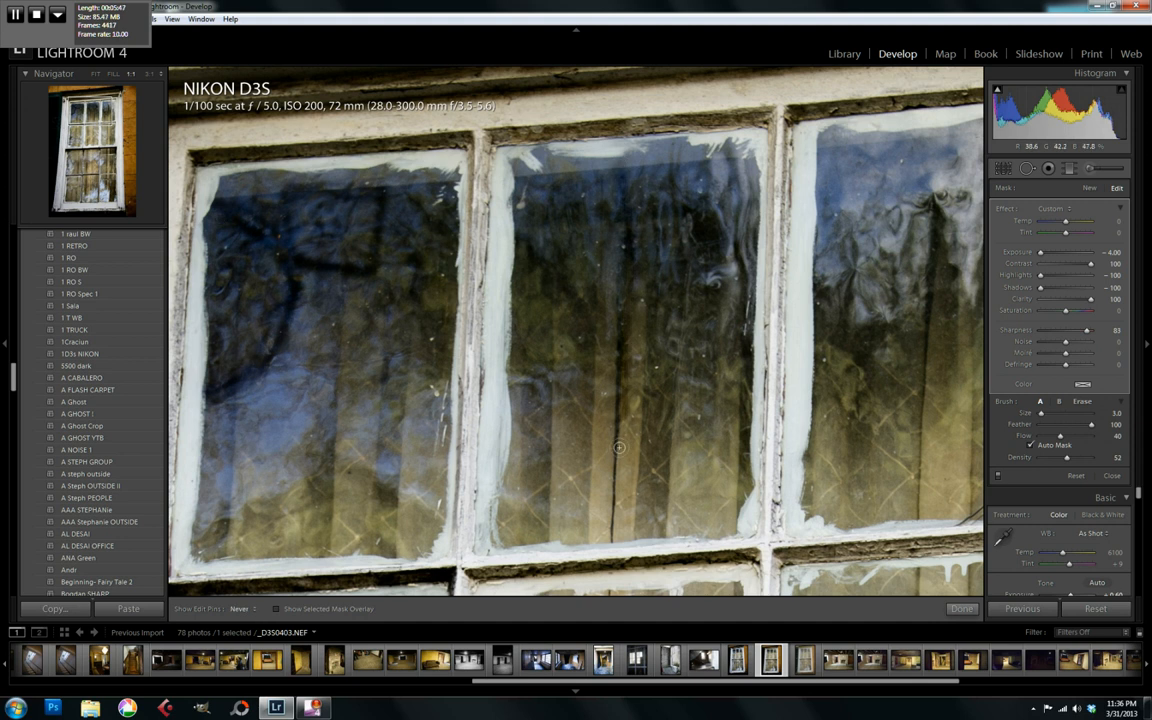
pyautogui.moveTo(683, 456)
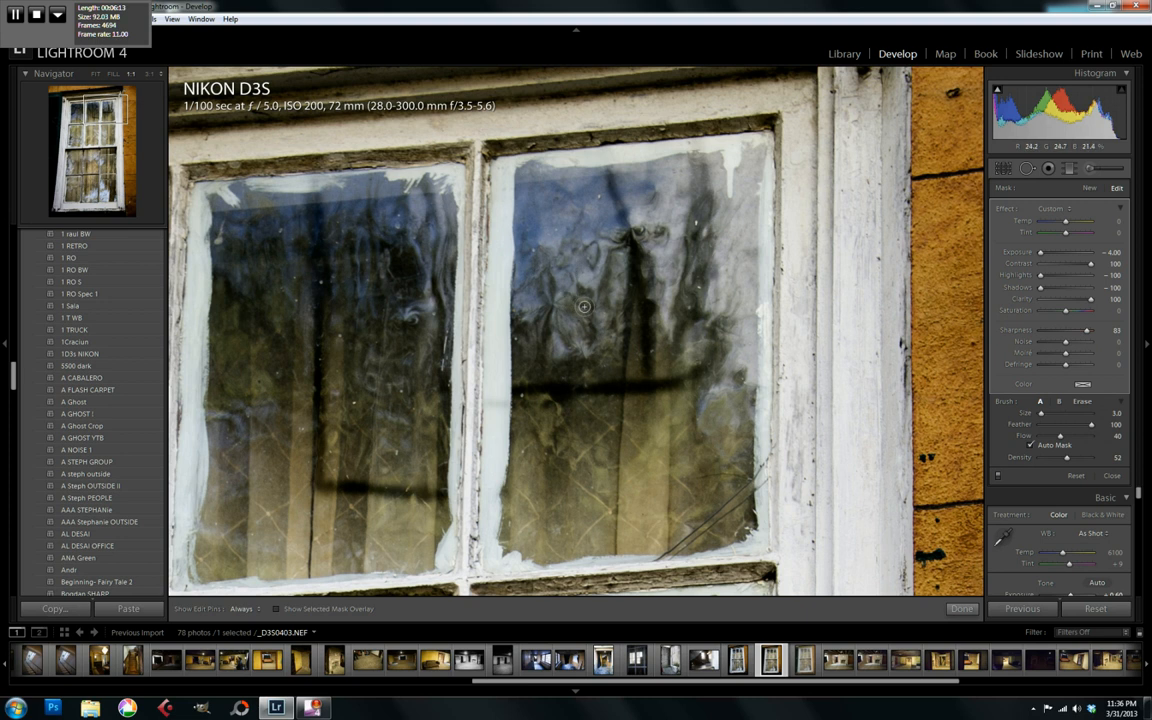
pyautogui.moveTo(572, 350)
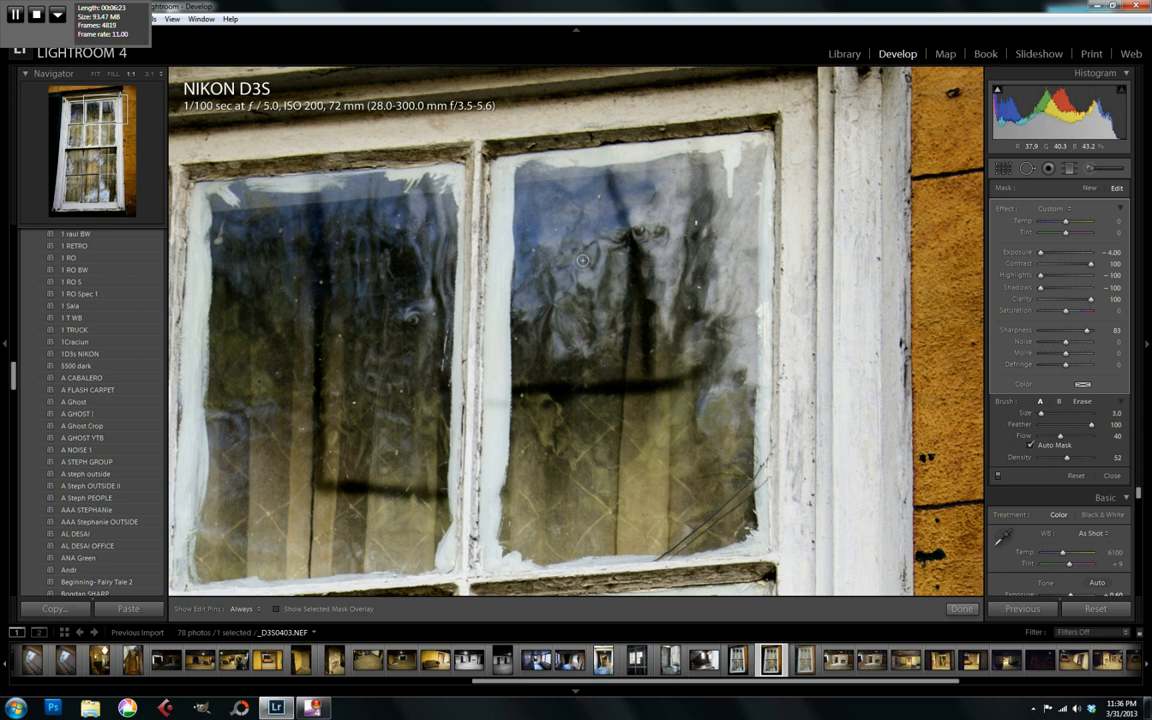
pyautogui.moveTo(591, 346)
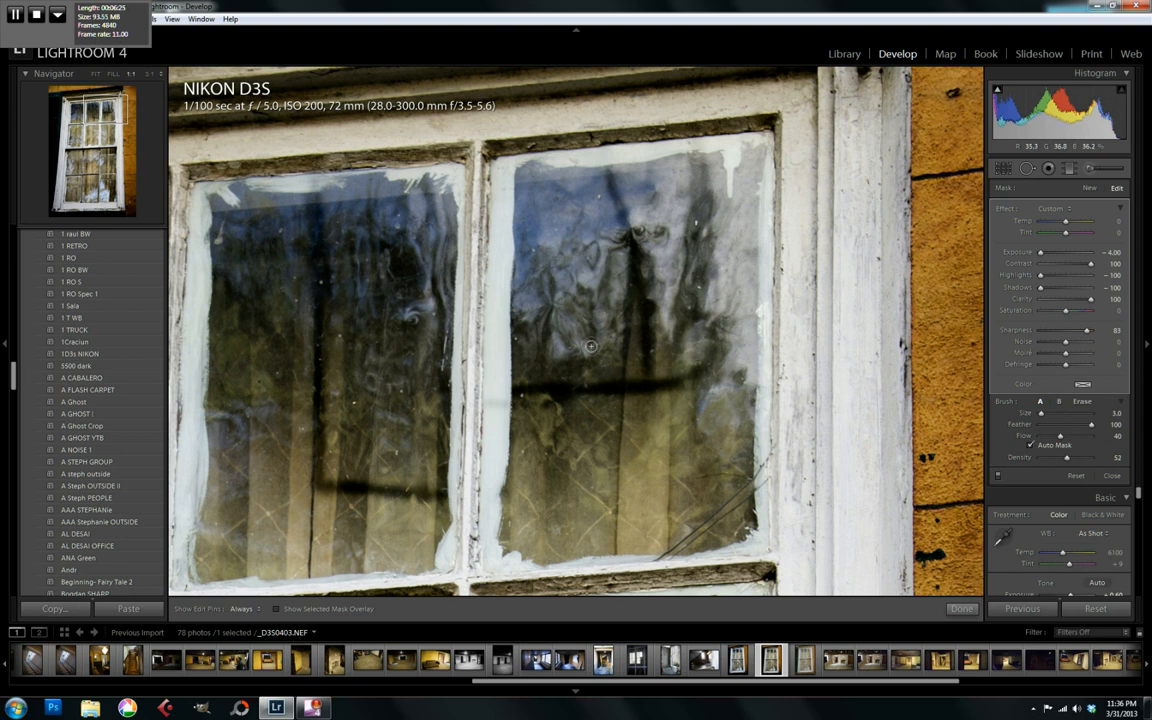
pyautogui.moveTo(630, 245)
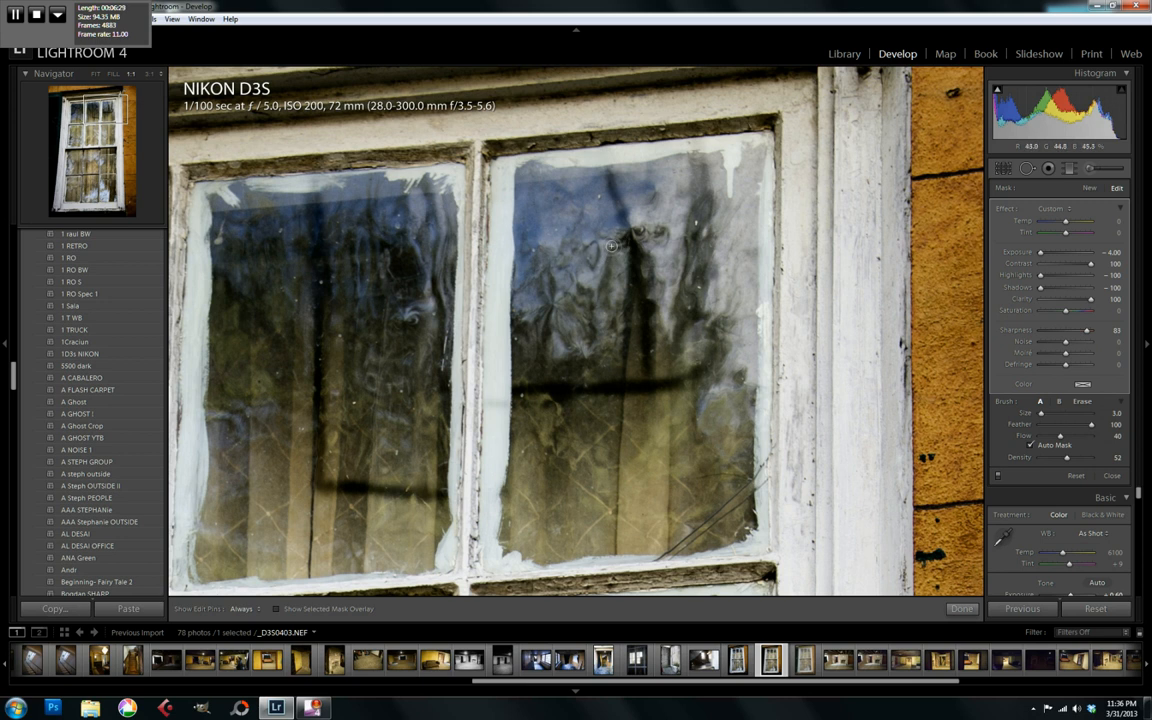
pyautogui.moveTo(624, 242)
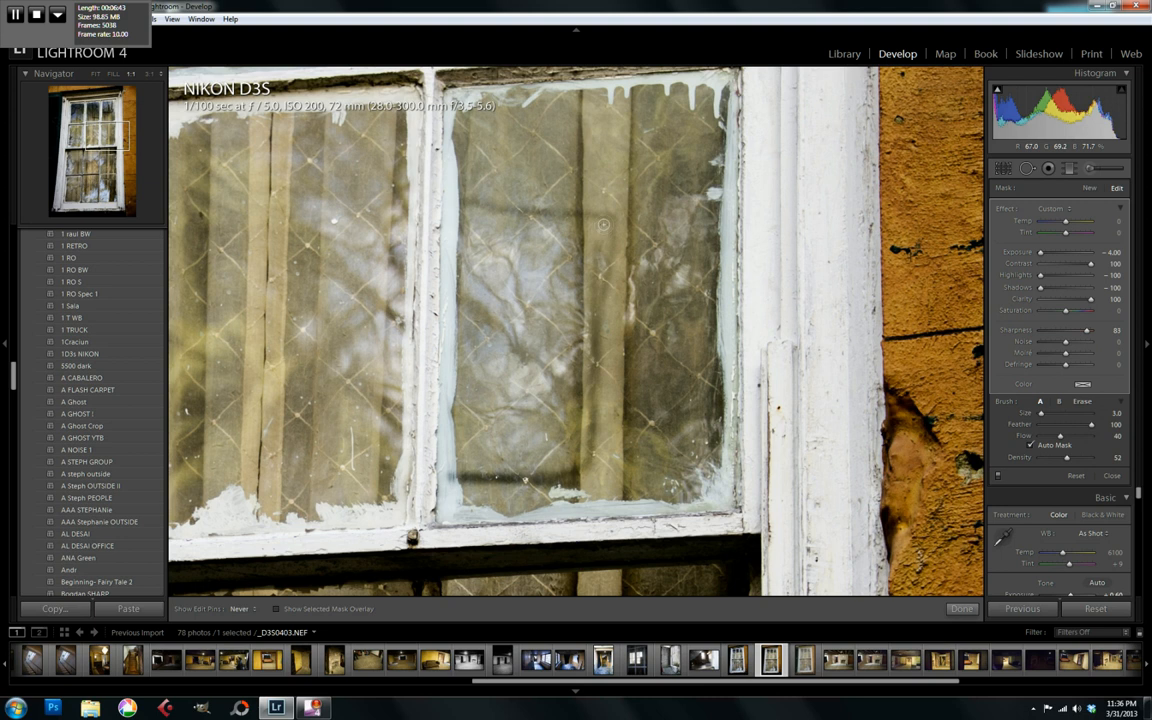
# Apply the high-contrast brush effect to the pane beside the orange wall
pyautogui.click(240, 608)
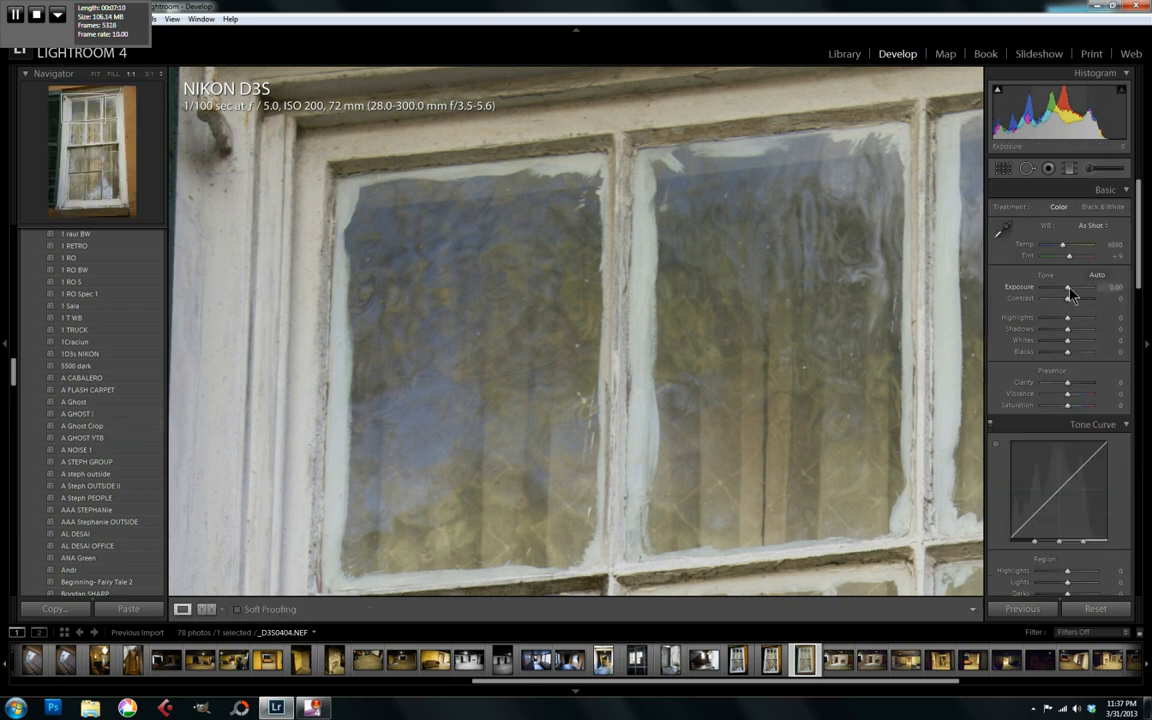
# Set Exposure +0.60, Shadows -71, Blacks -100, Tone Curve Darks -33 and Clarity +36
pyautogui.moveTo(1068, 287); pyautogui.dragTo(1085, 287)
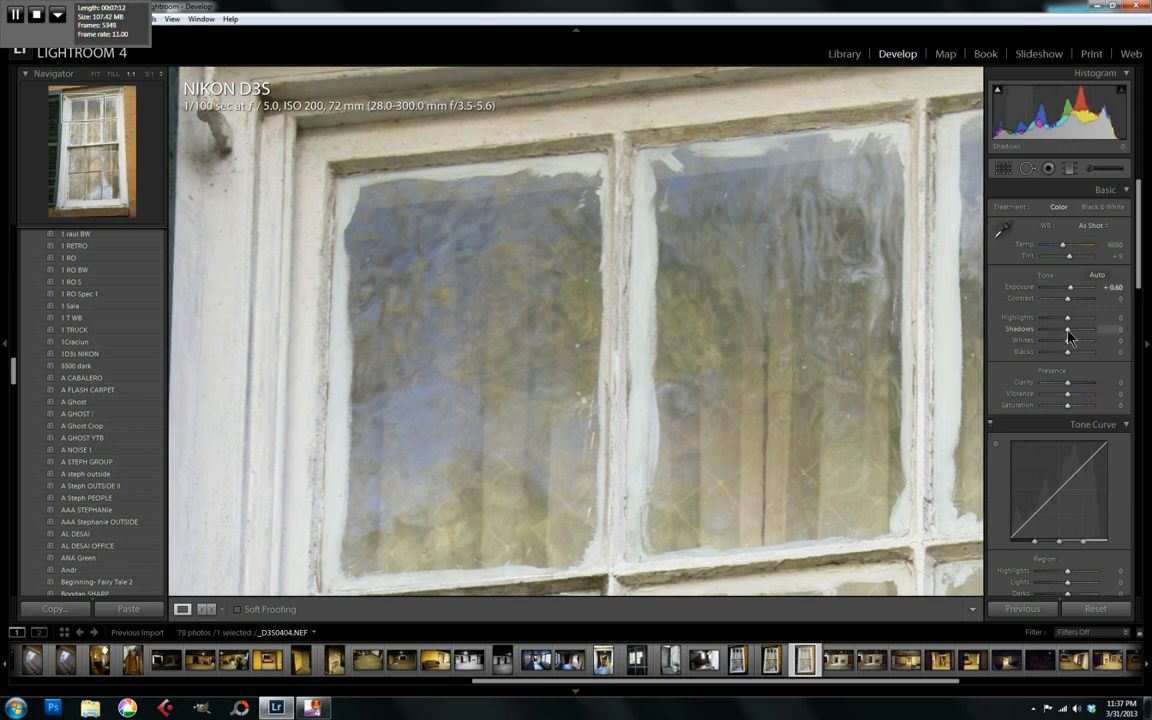
pyautogui.moveTo(1067, 328); pyautogui.dragTo(1049, 328)
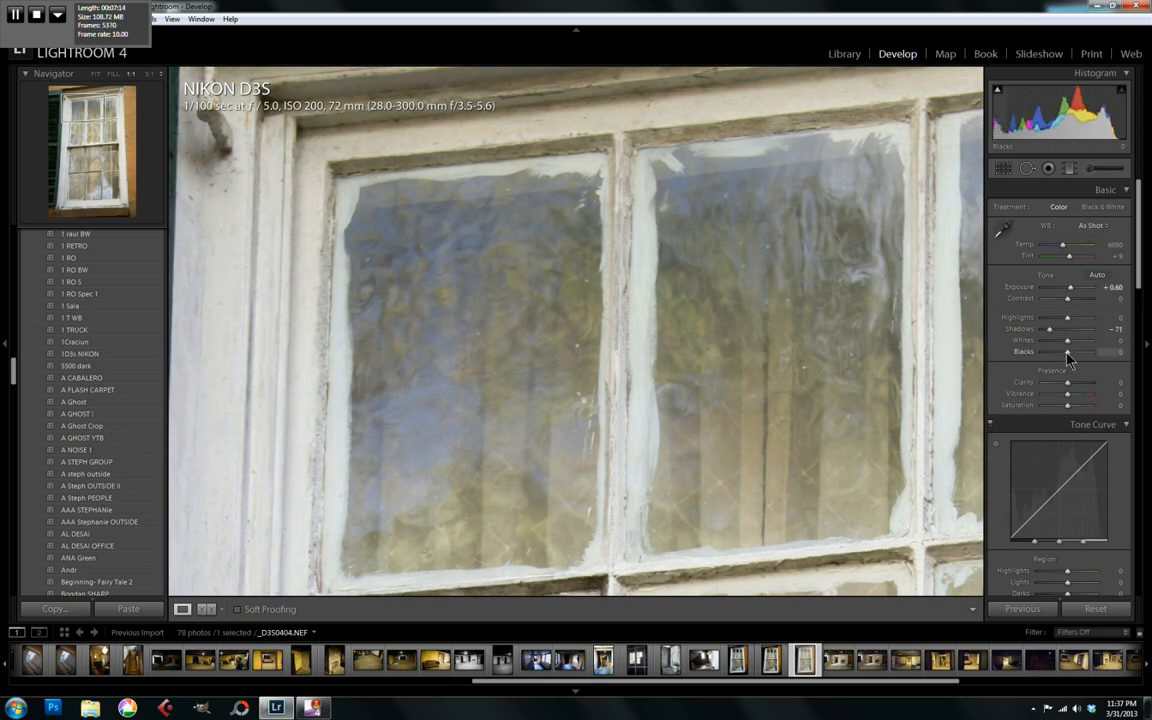
pyautogui.moveTo(1068, 351); pyautogui.dragTo(1042, 351)
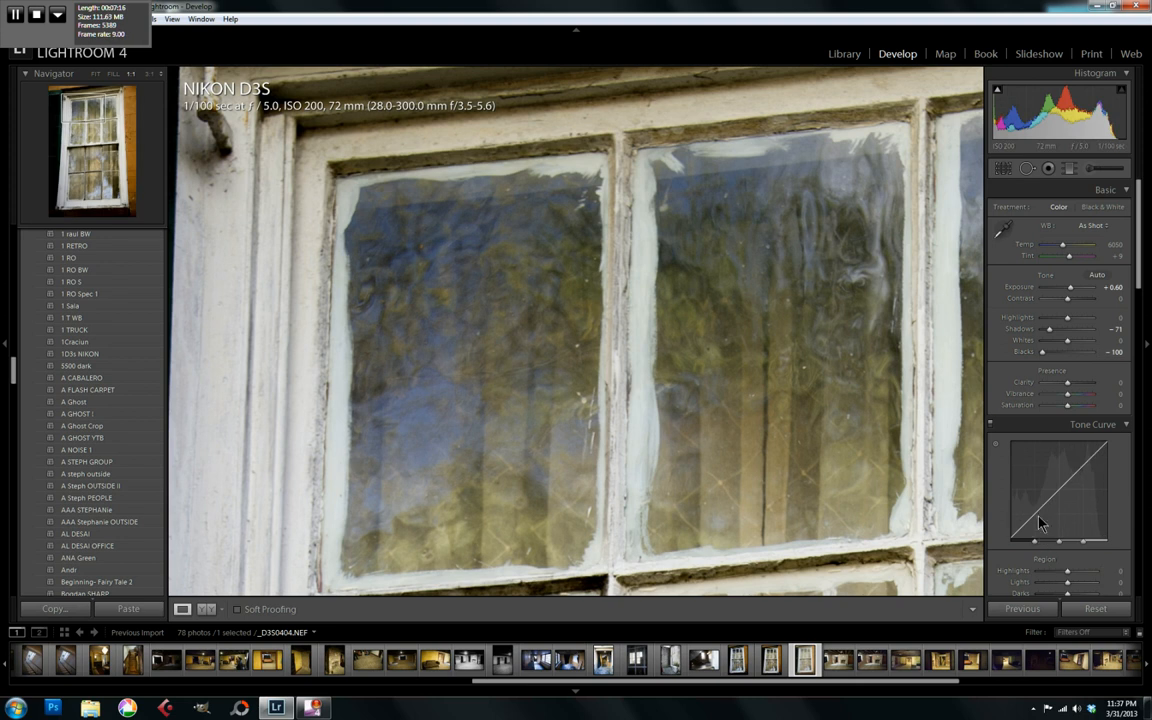
pyautogui.moveTo(1037, 518); pyautogui.dragTo(1037, 510)
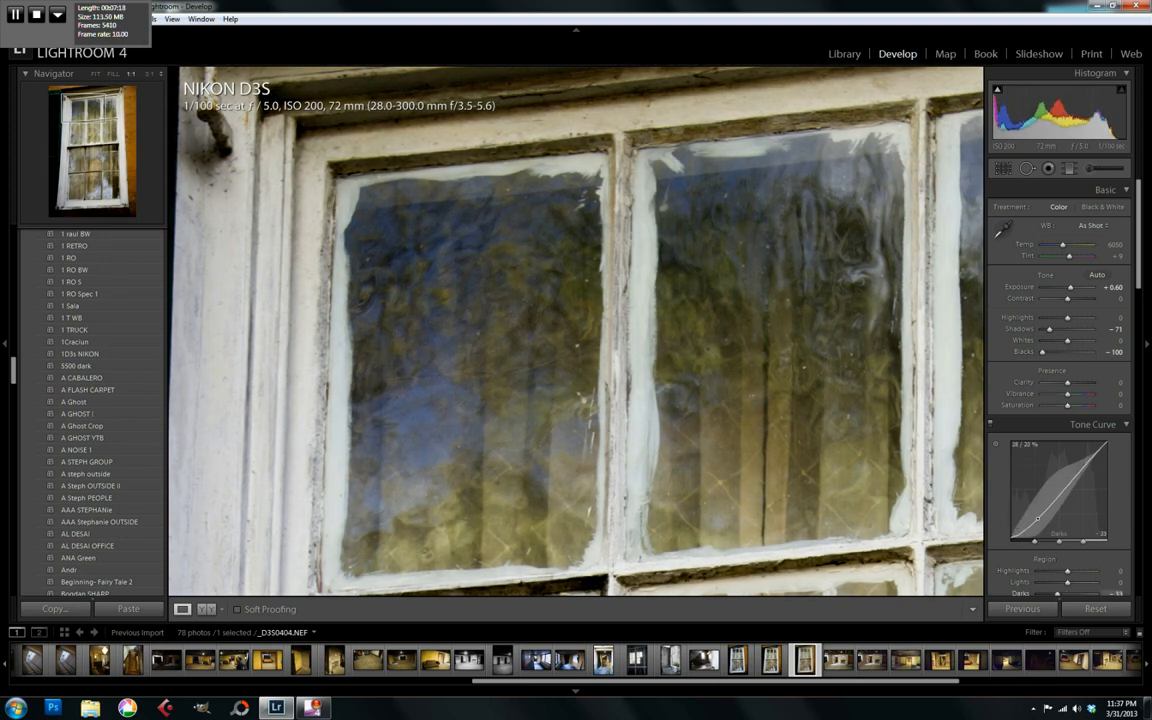
pyautogui.moveTo(1065, 383); pyautogui.dragTo(1085, 383)
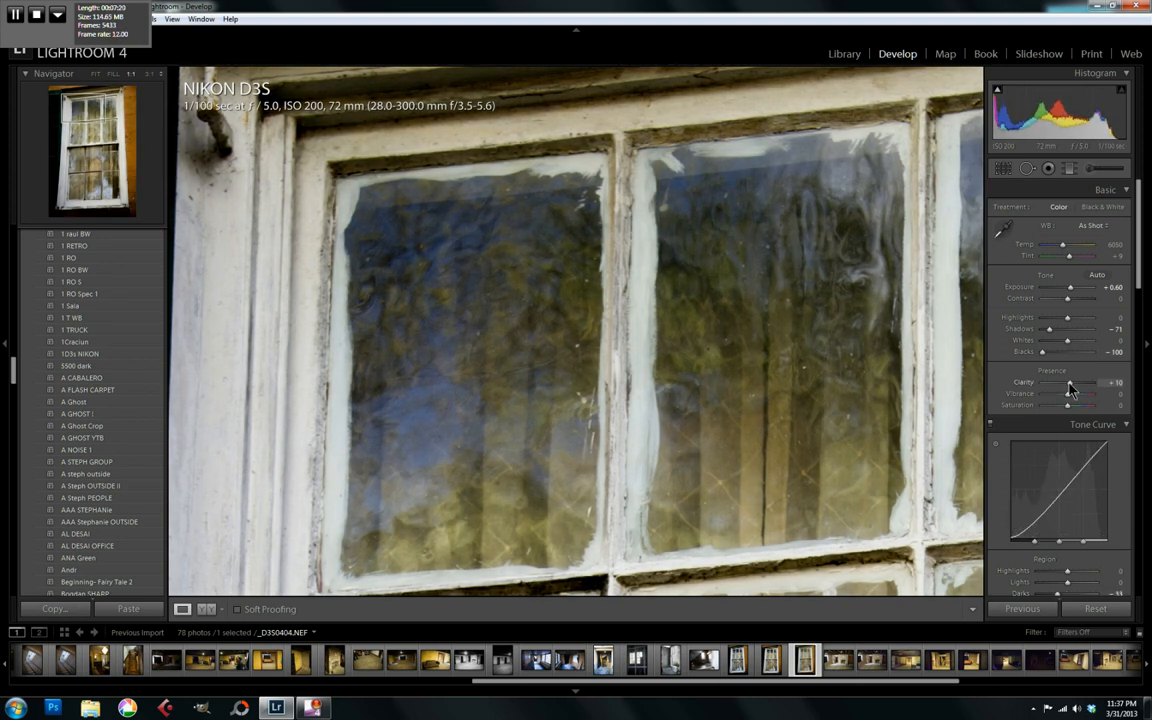
pyautogui.moveTo(1055, 382); pyautogui.dragTo(1075, 382)
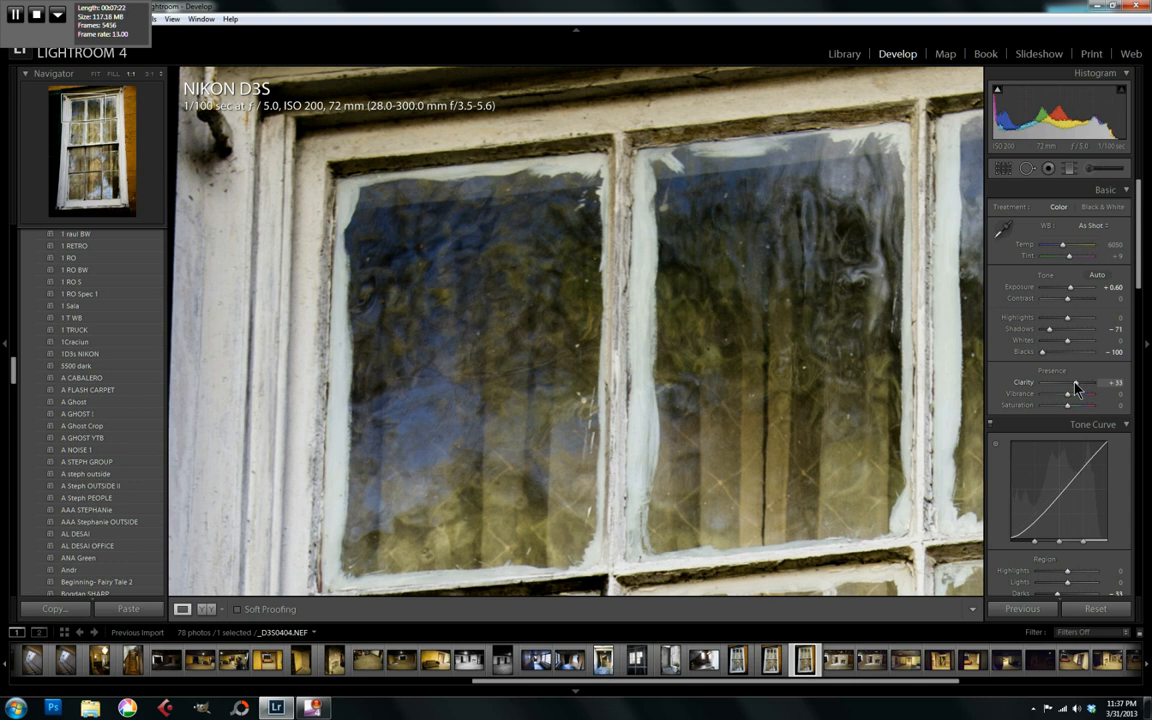
pyautogui.moveTo(1070, 383); pyautogui.dragTo(1073, 383)
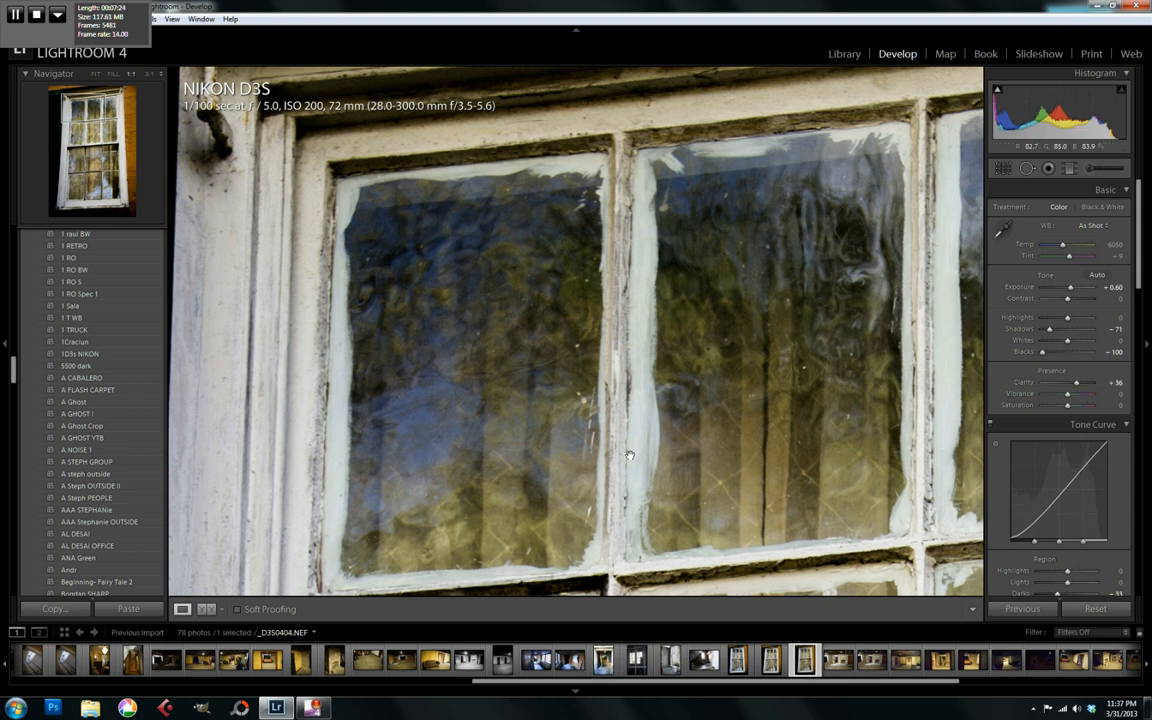
pyautogui.moveTo(1072, 152)
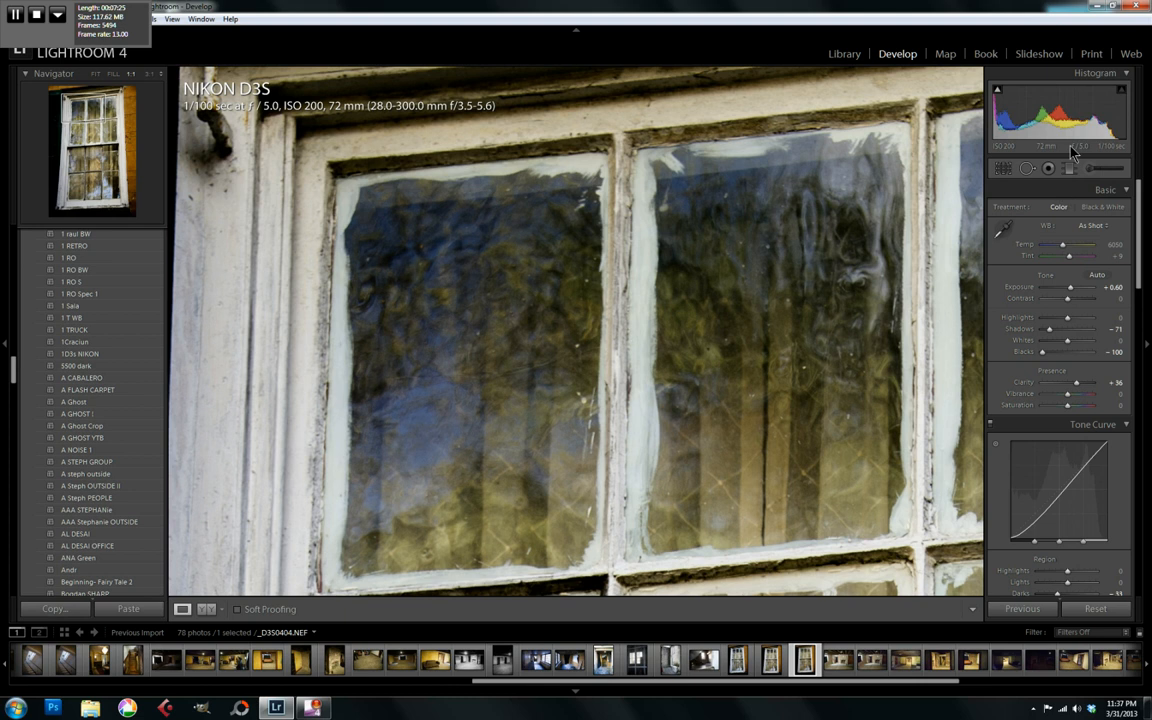
# Switch to the Adjustment Brush to paint local contrast over the glass panes
pyautogui.click(1048, 168)
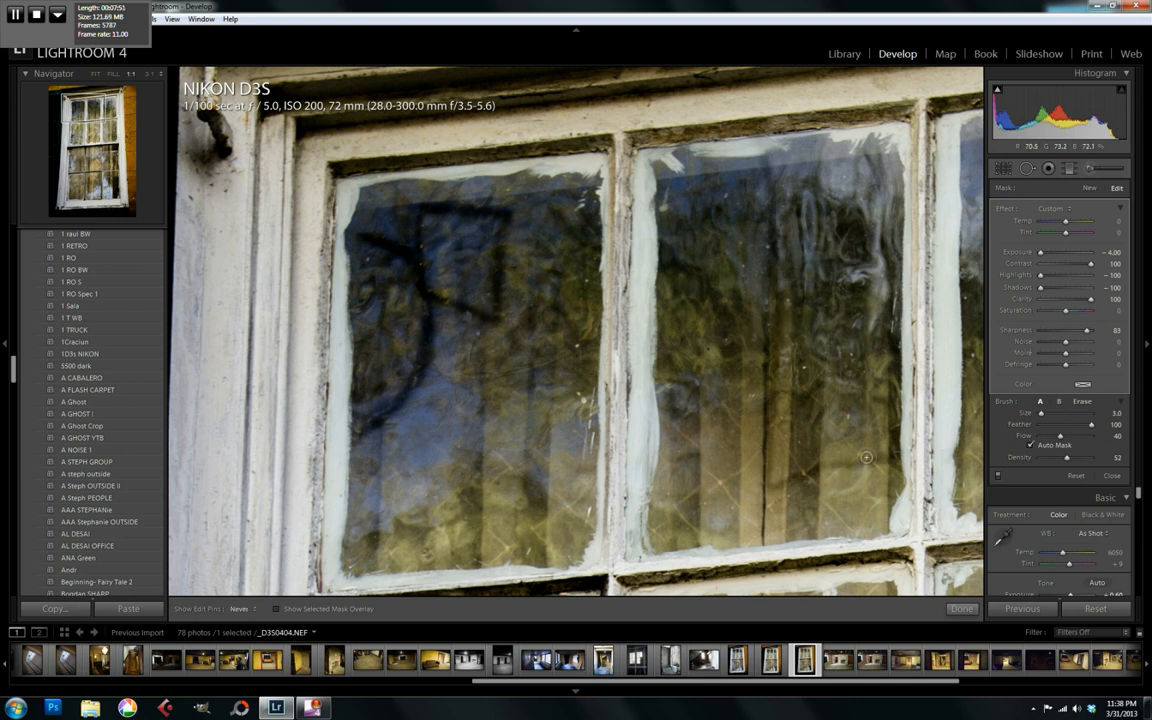
pyautogui.moveTo(772, 288)
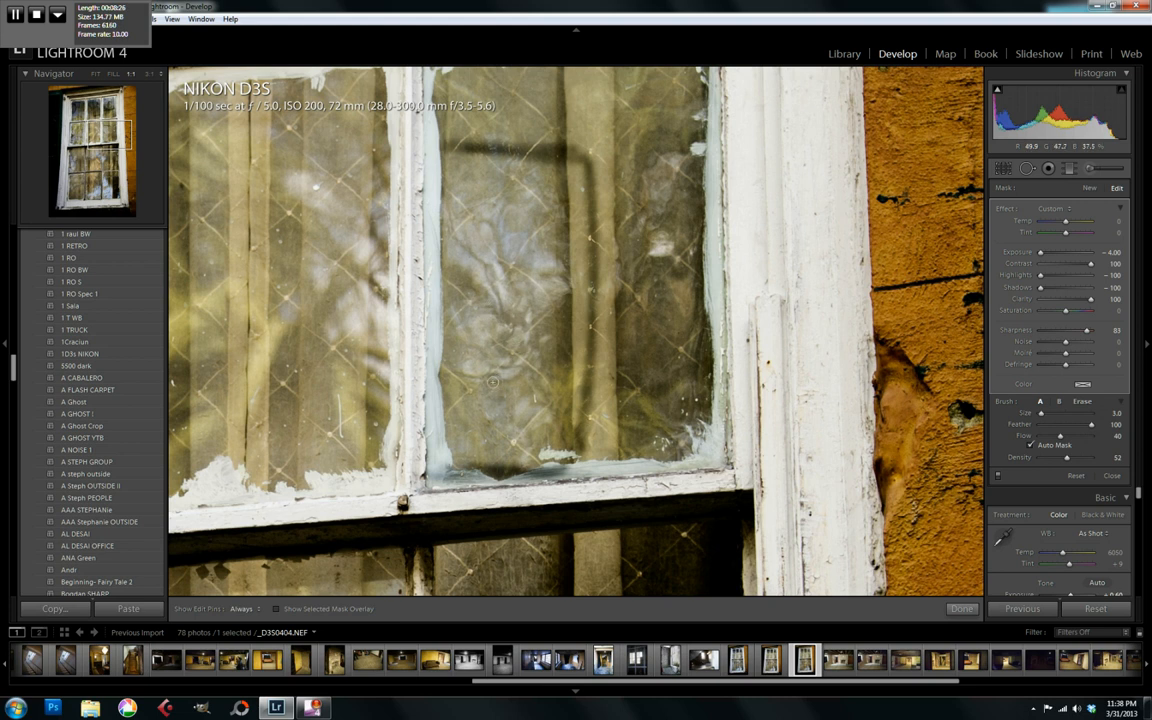
# Flip through window photos _D350402, _D350404, _D350403 and brick wall _D350401
pyautogui.click(738, 659)
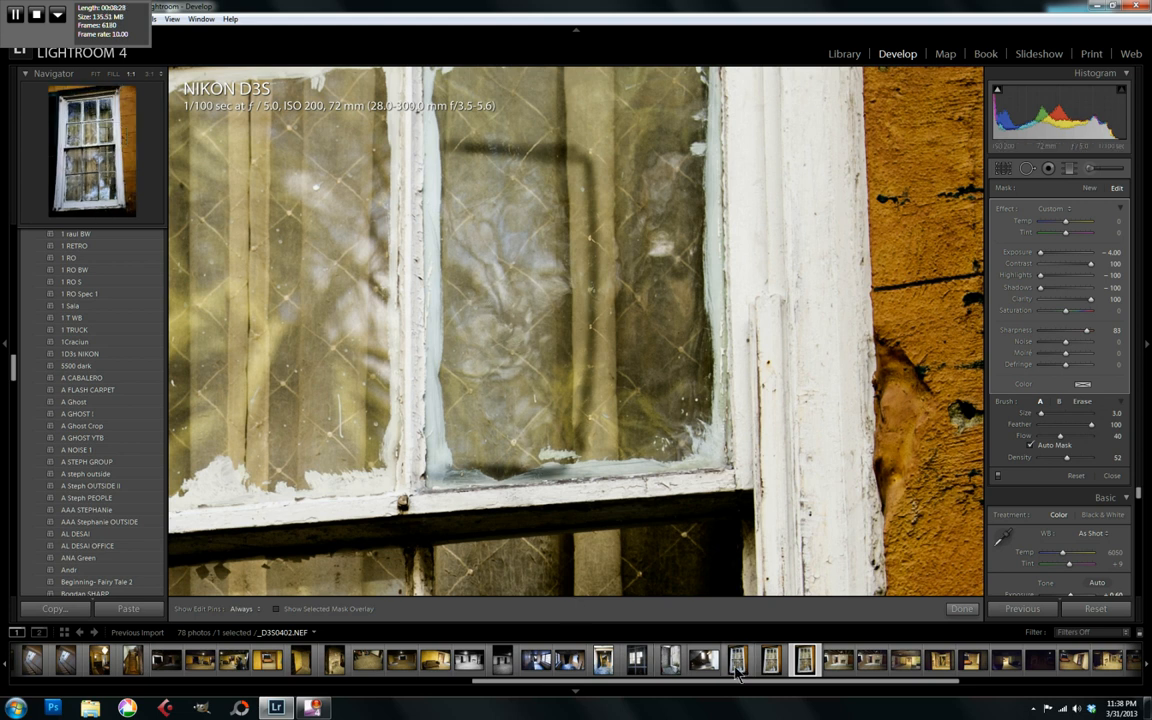
pyautogui.click(737, 659)
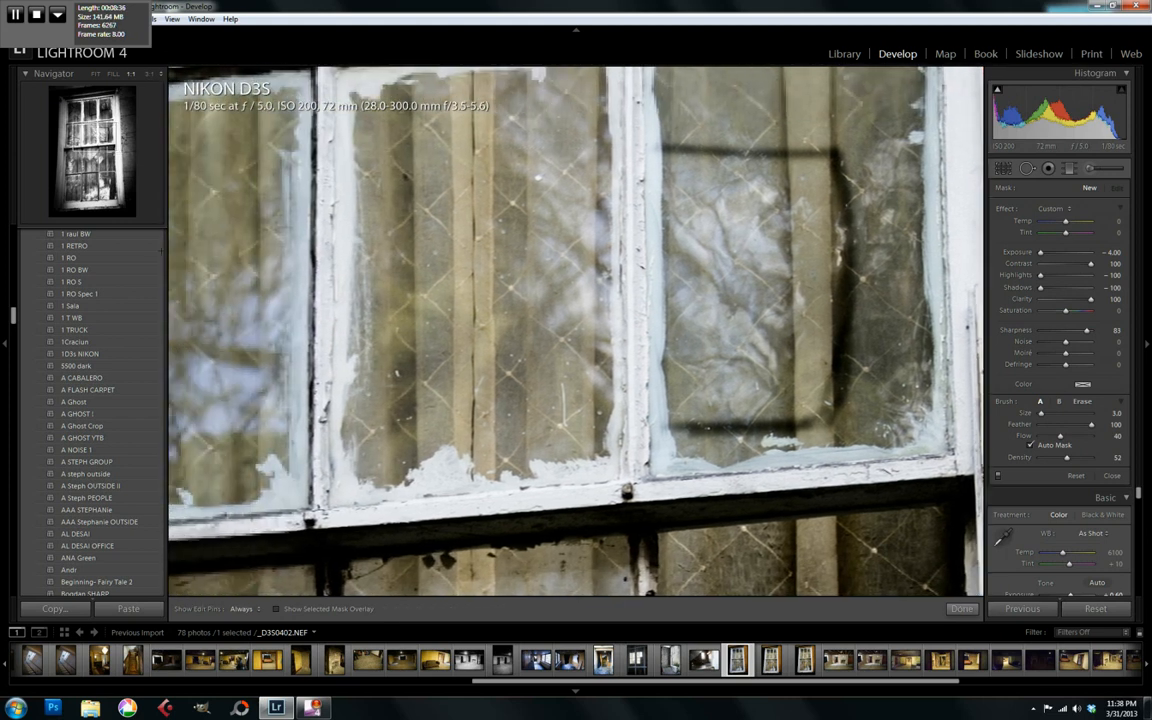
pyautogui.click(804, 659)
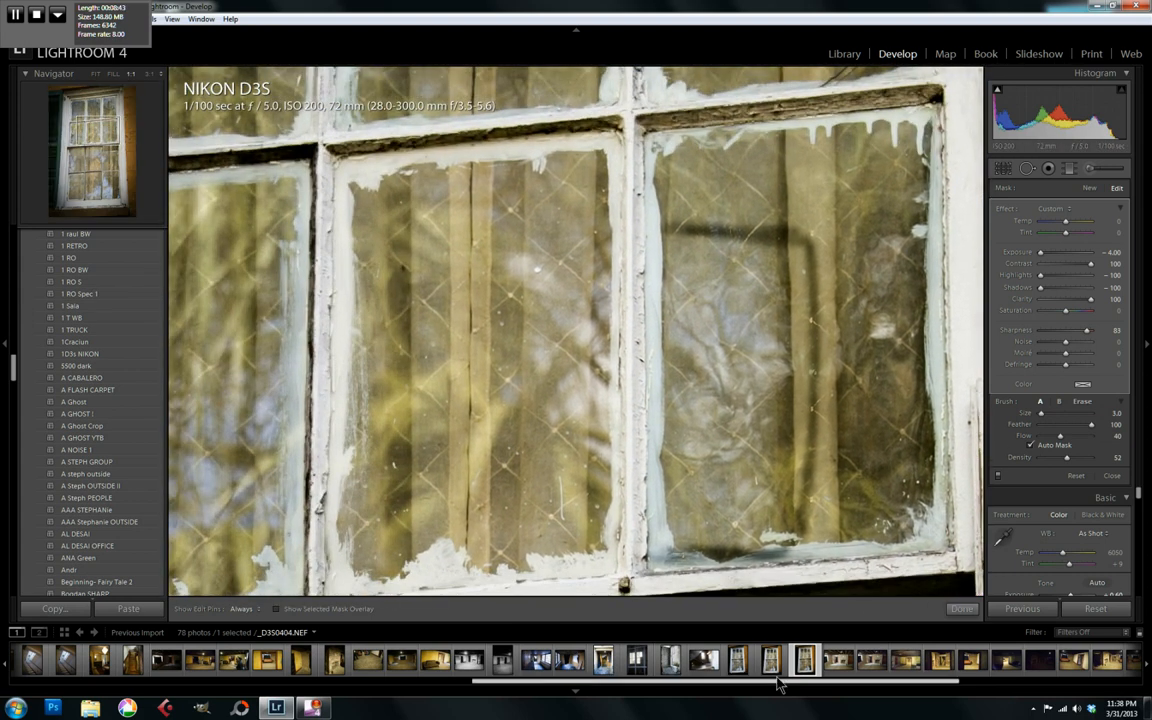
pyautogui.click(770, 660)
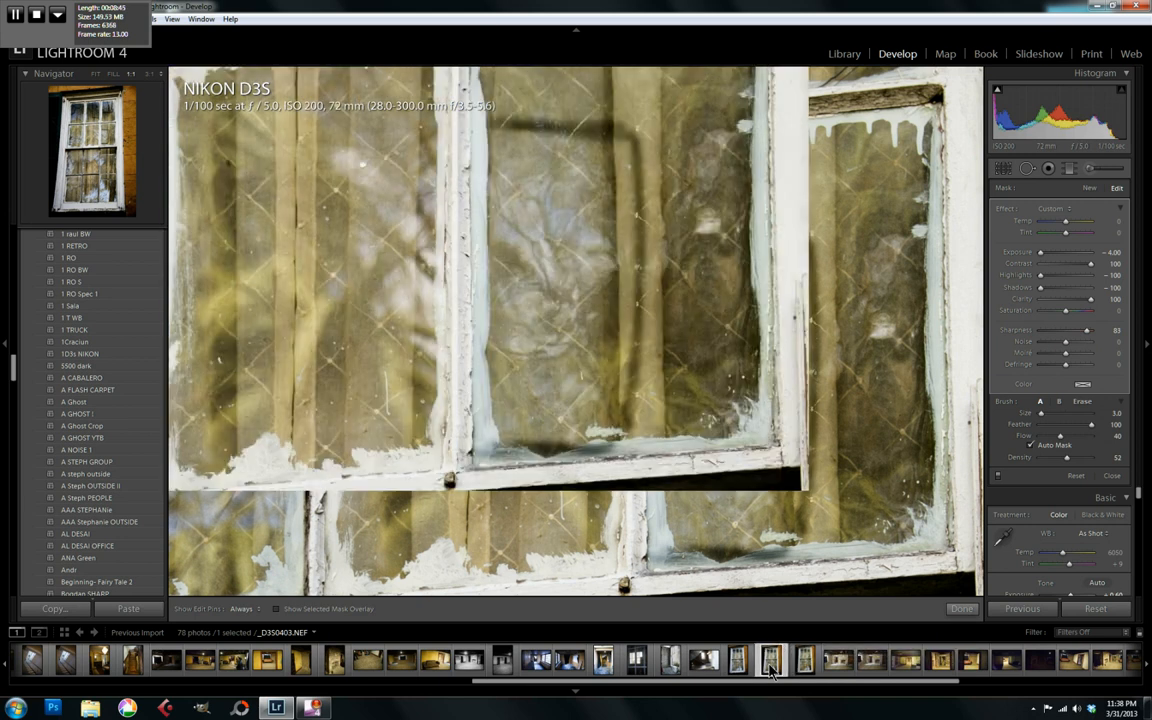
pyautogui.click(703, 659)
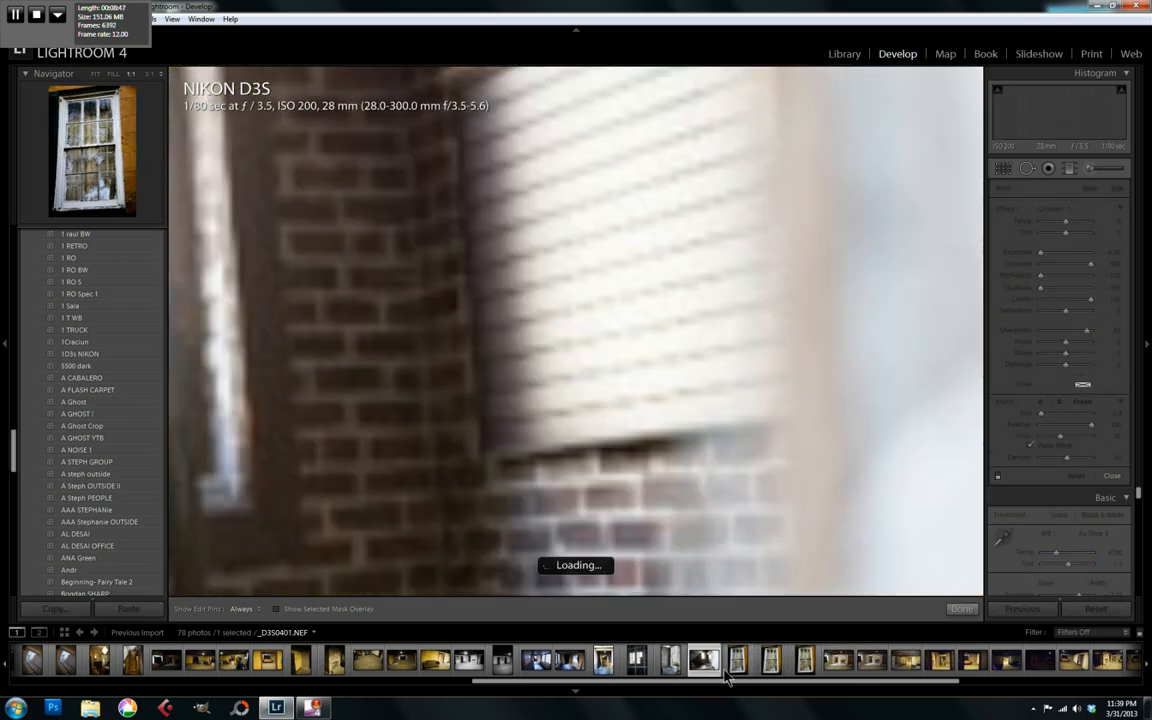
pyautogui.click(737, 658)
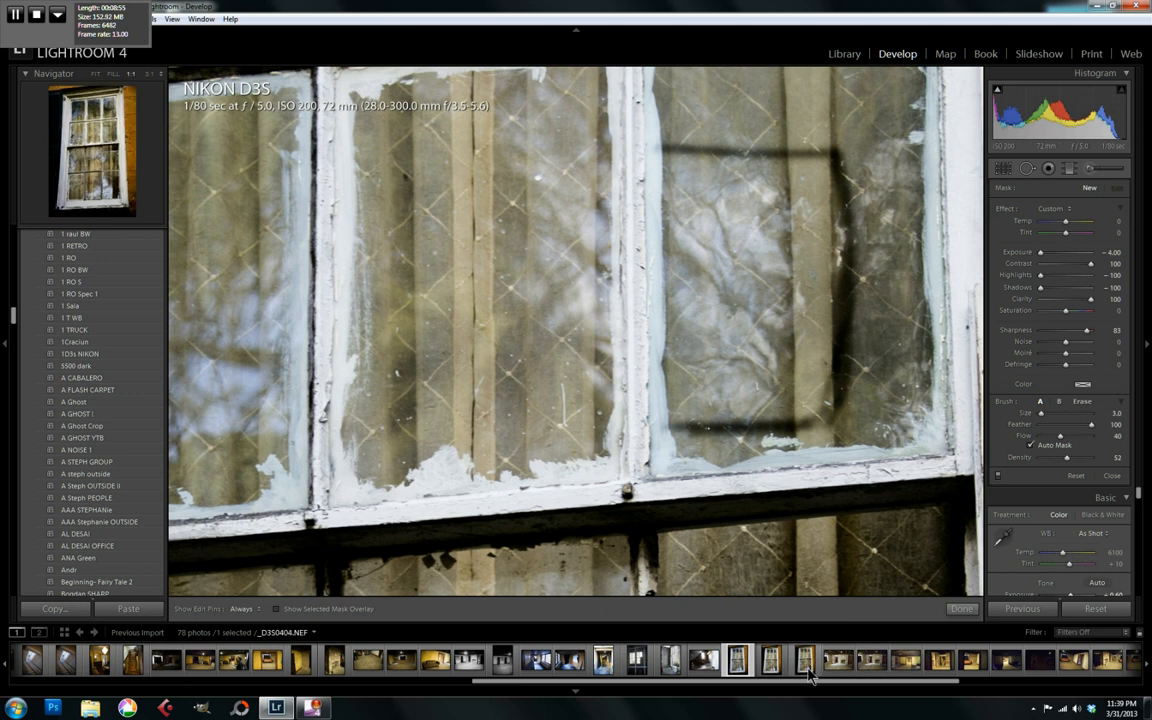
# Compare adjusted _D350404 against unadjusted _D350402, ending on _D350402
pyautogui.click(805, 660)
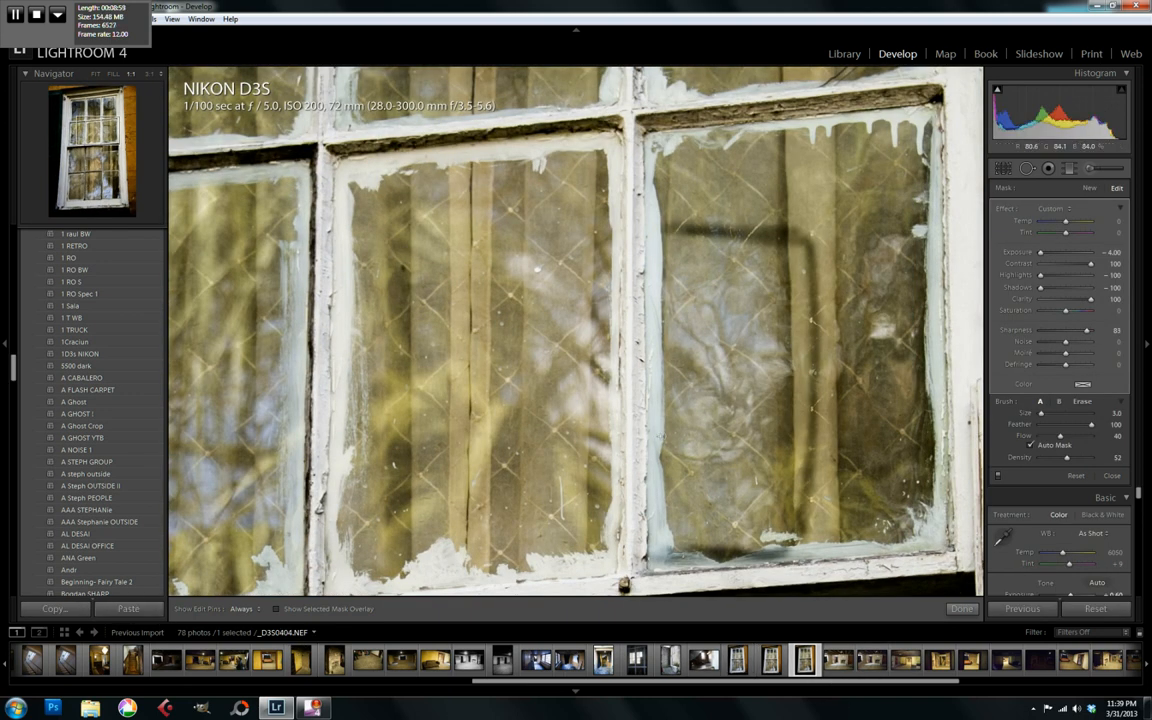
pyautogui.click(737, 659)
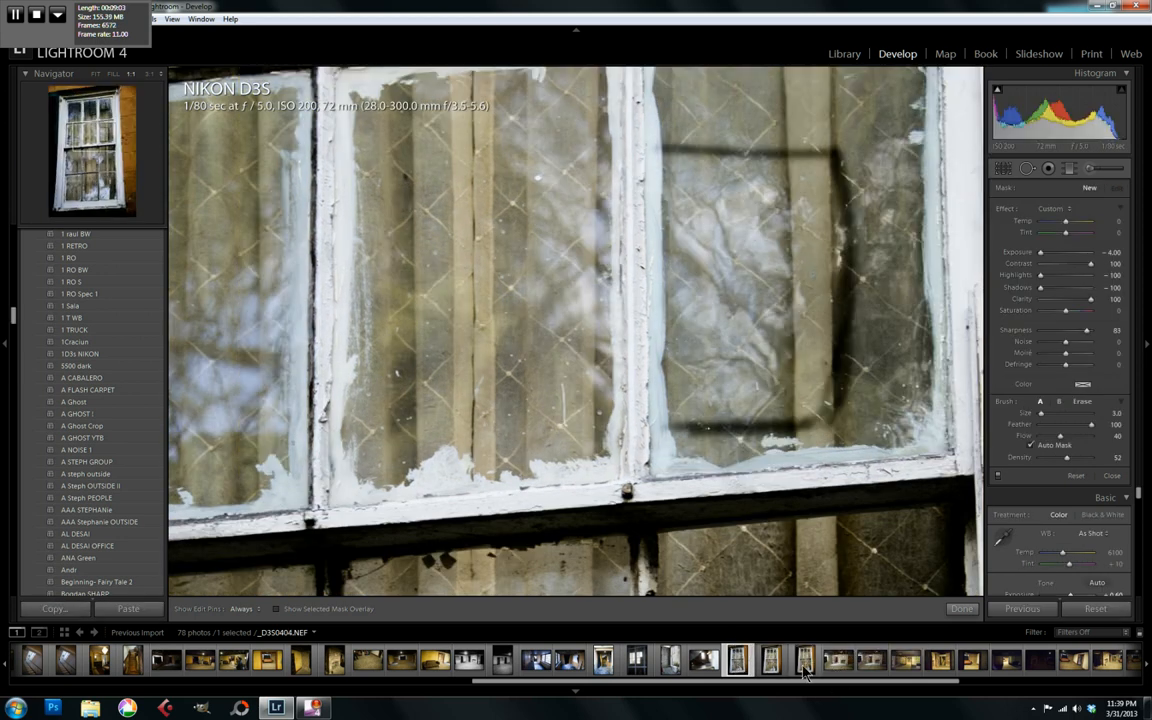
pyautogui.click(804, 659)
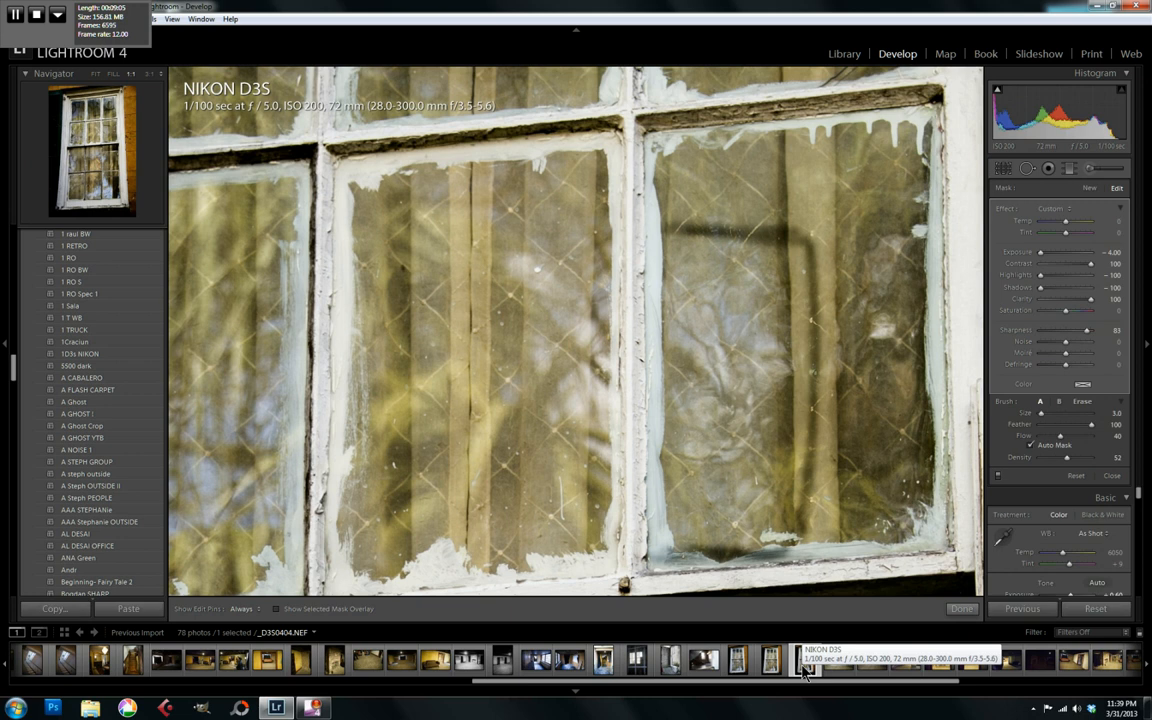
pyautogui.click(805, 659)
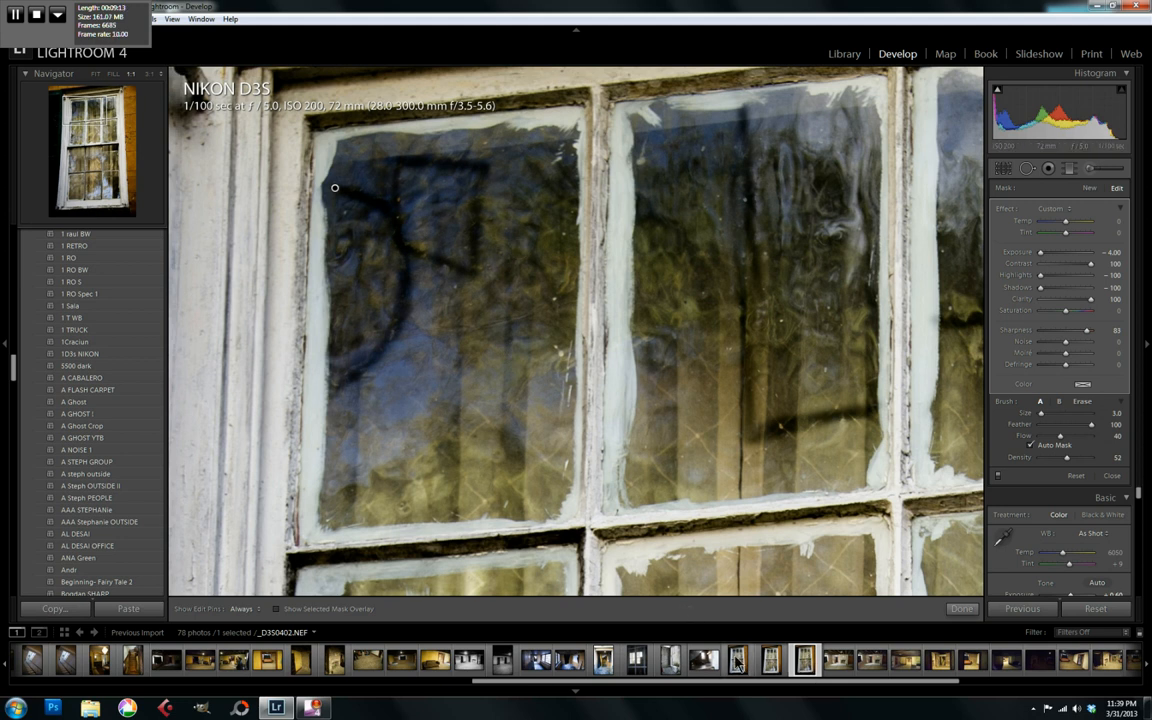
pyautogui.click(737, 660)
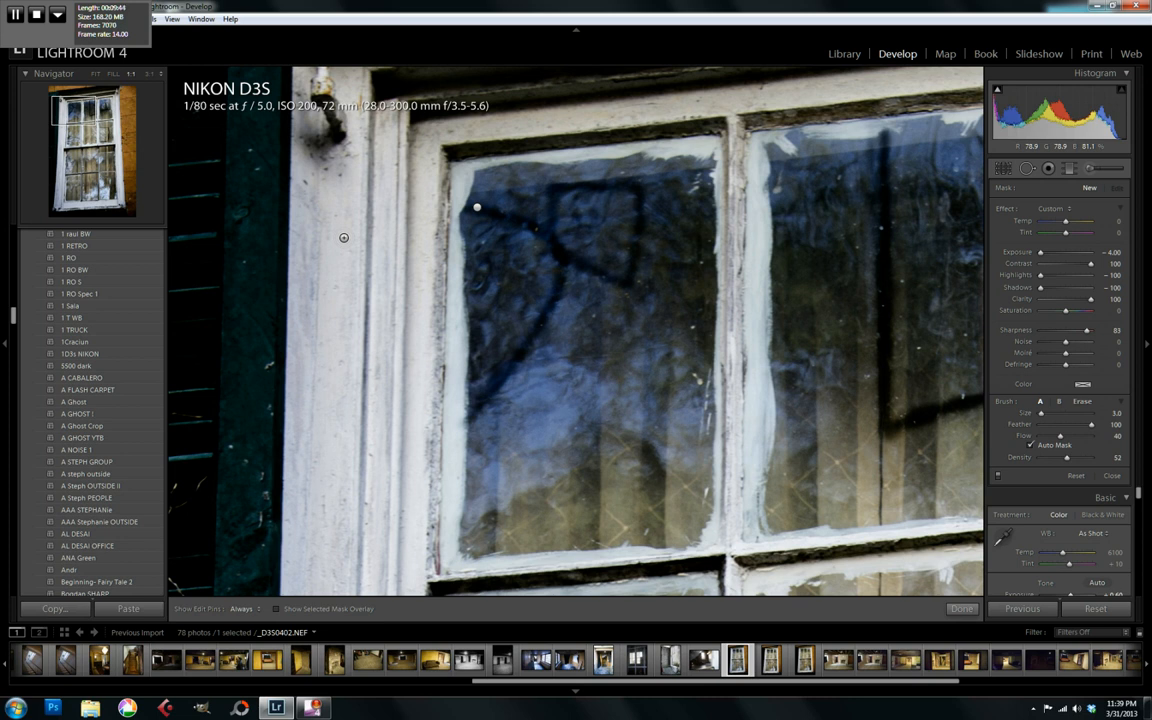
pyautogui.moveTo(287, 525)
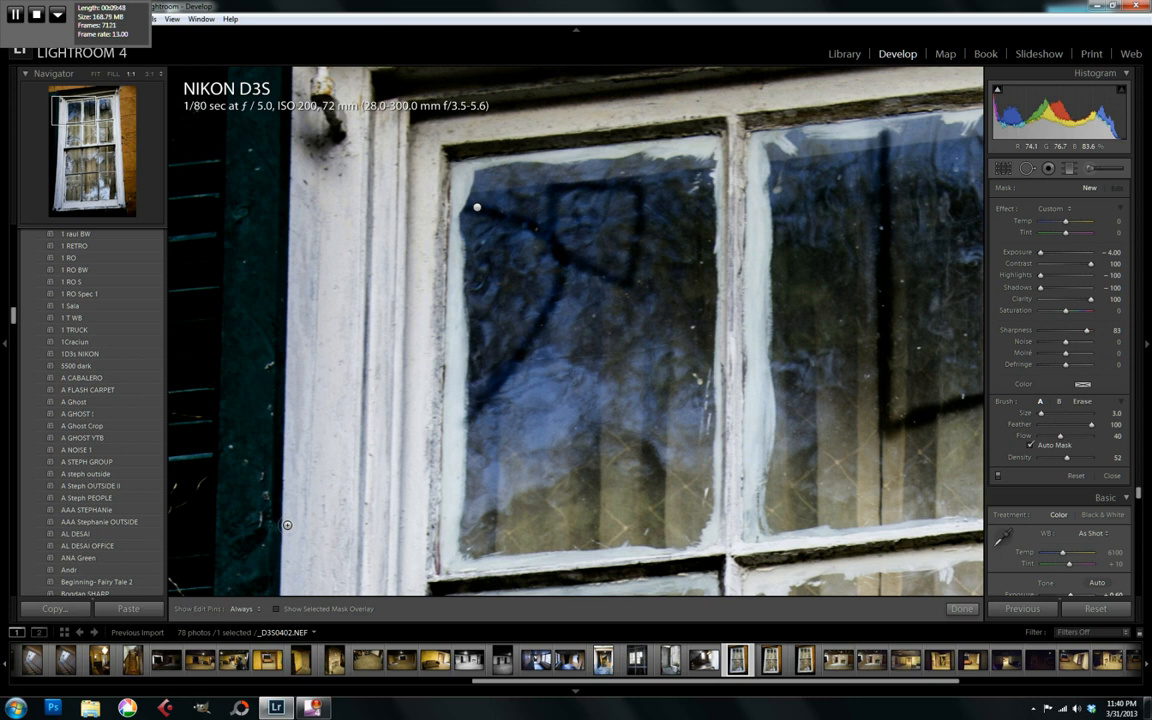
pyautogui.moveTo(142, 387)
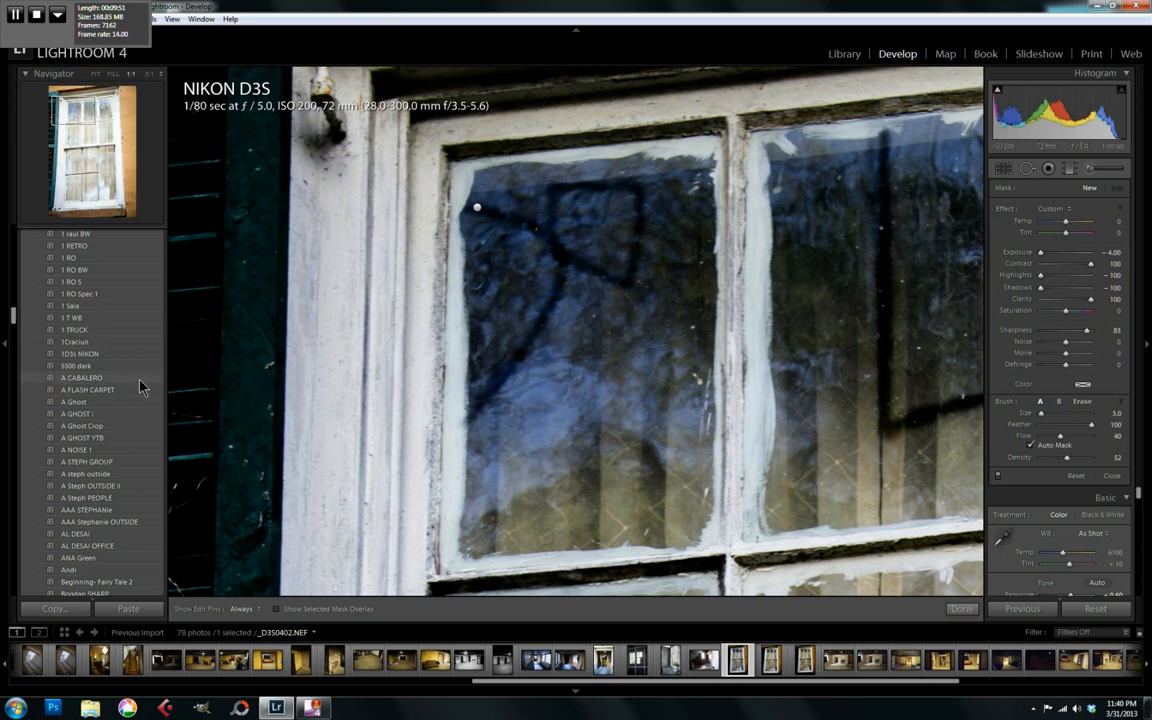